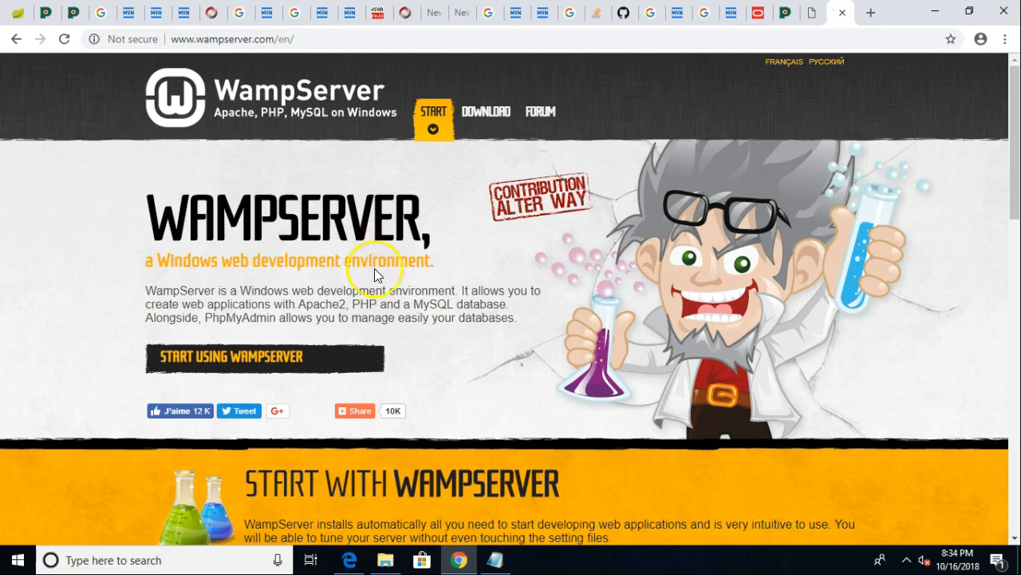
Choose the WampServer 64-bit 3.0.6 download and skip the sign-up form to download directly.
{"action": "scroll", "scroll_direction": "down", "scroll_amount": 3}
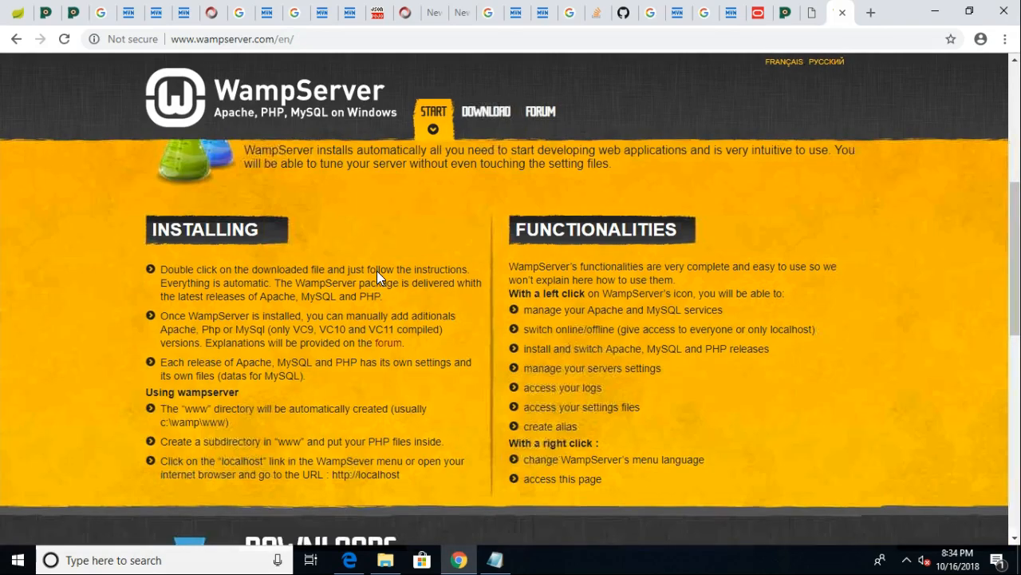
{"action": "scroll", "scroll_direction": "down", "scroll_amount": 3}
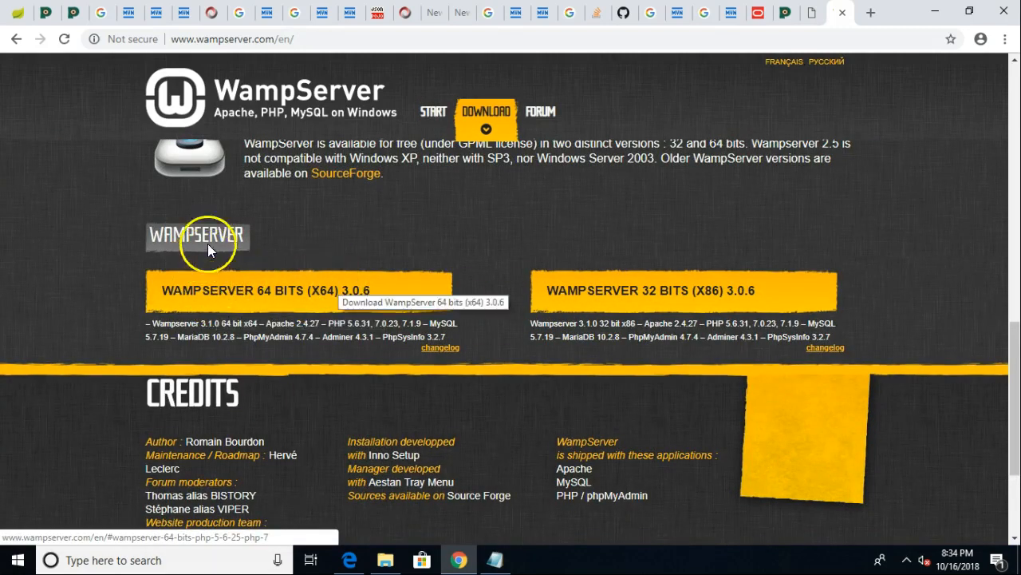
{"action": "scroll", "scroll_direction": "down", "scroll_amount": 3}
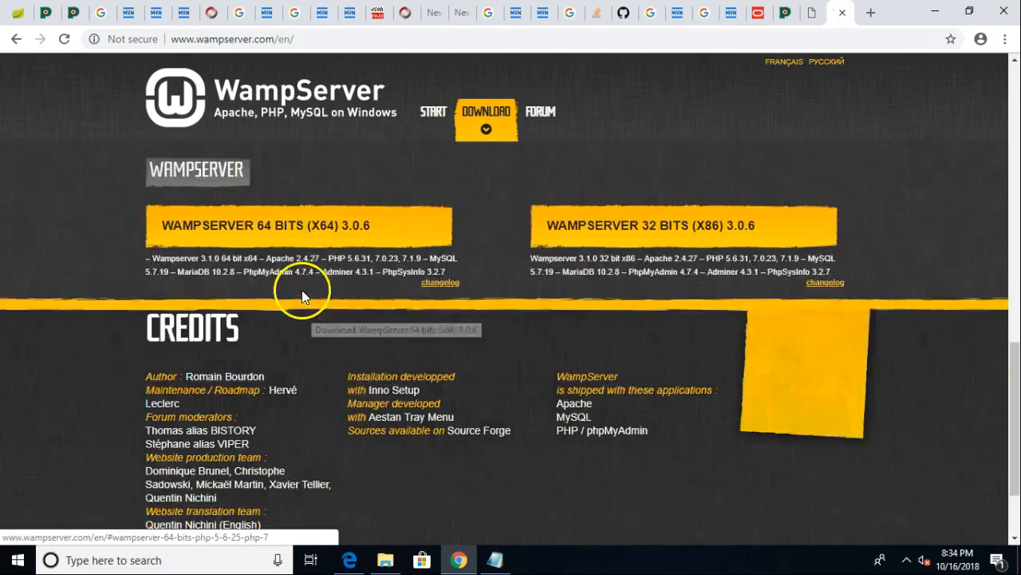
{"action": "left_click", "coordinate": [300, 225]}
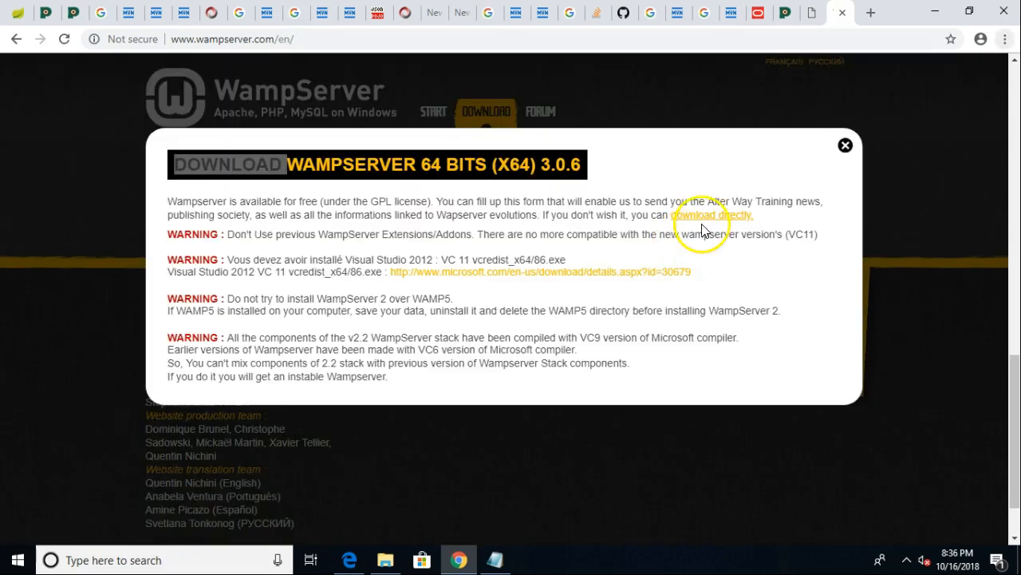
{"action": "left_click", "coordinate": [710, 214]}
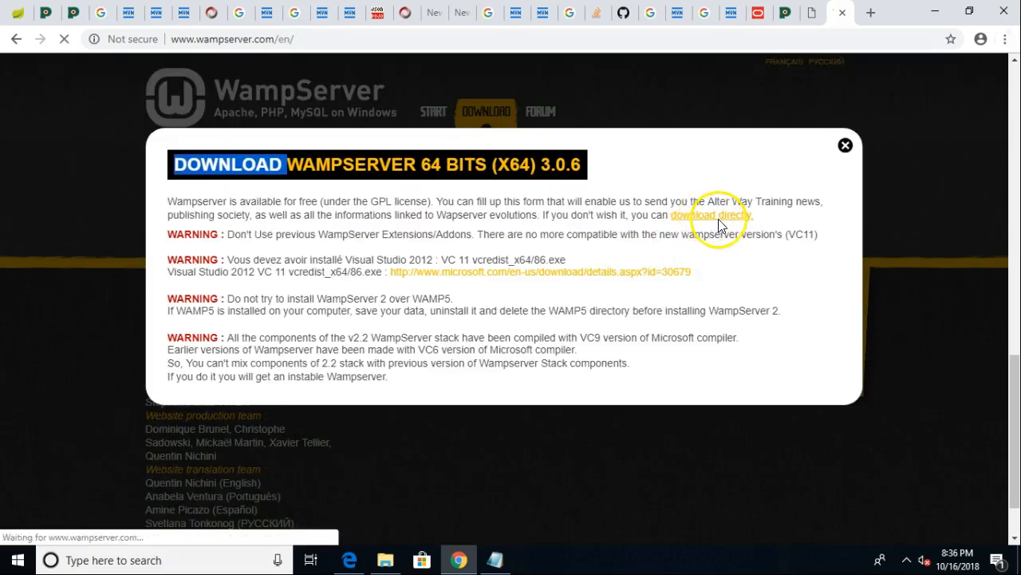
{"action": "left_click", "coordinate": [710, 215]}
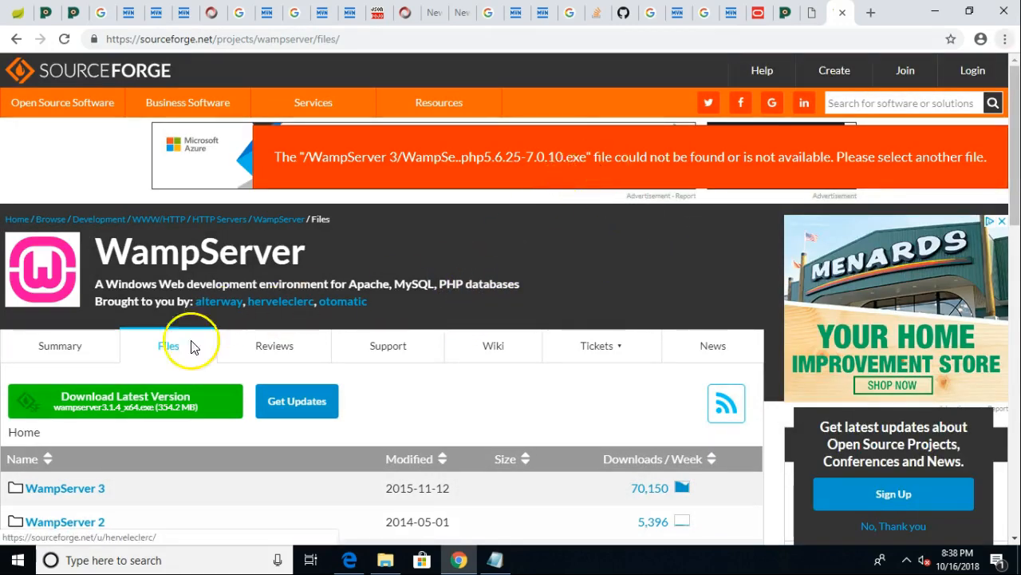
Download and run the WampServer 3.1.4 64-bit installer, then dismiss the MSVCP120.dll error.
{"action": "left_click", "coordinate": [125, 401]}
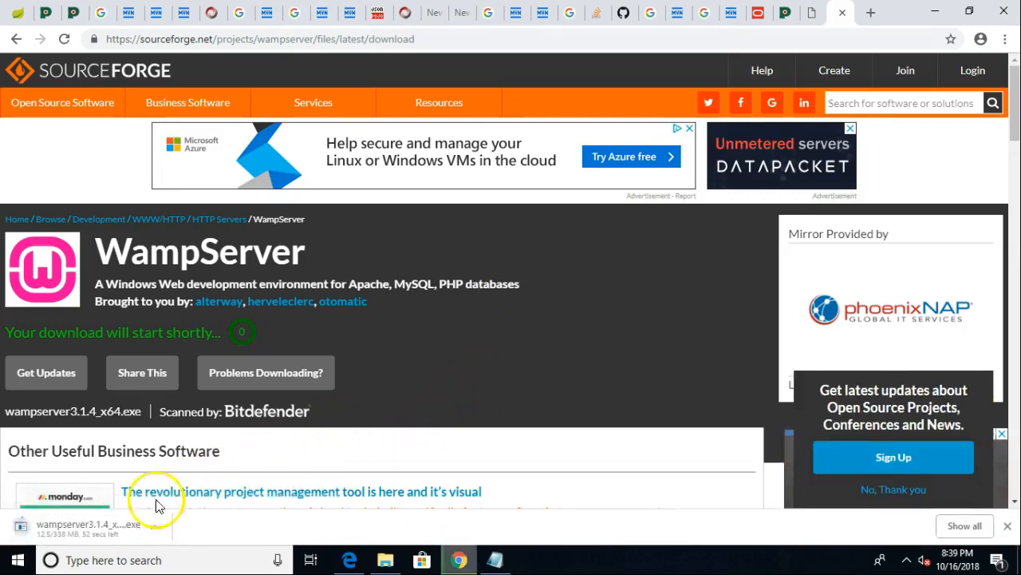
{"action": "mouse_move", "coordinate": [355, 527]}
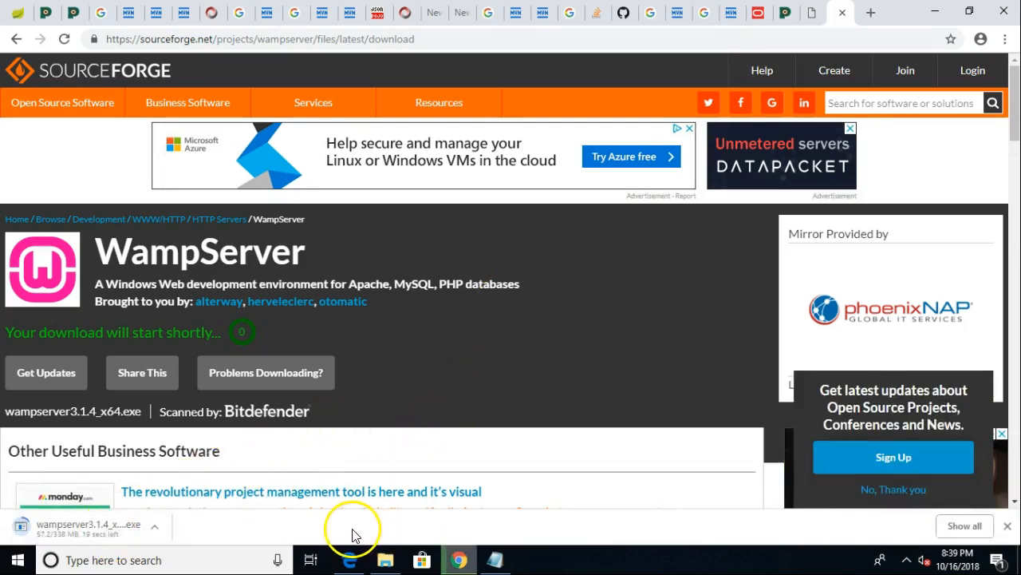
{"action": "mouse_move", "coordinate": [289, 491]}
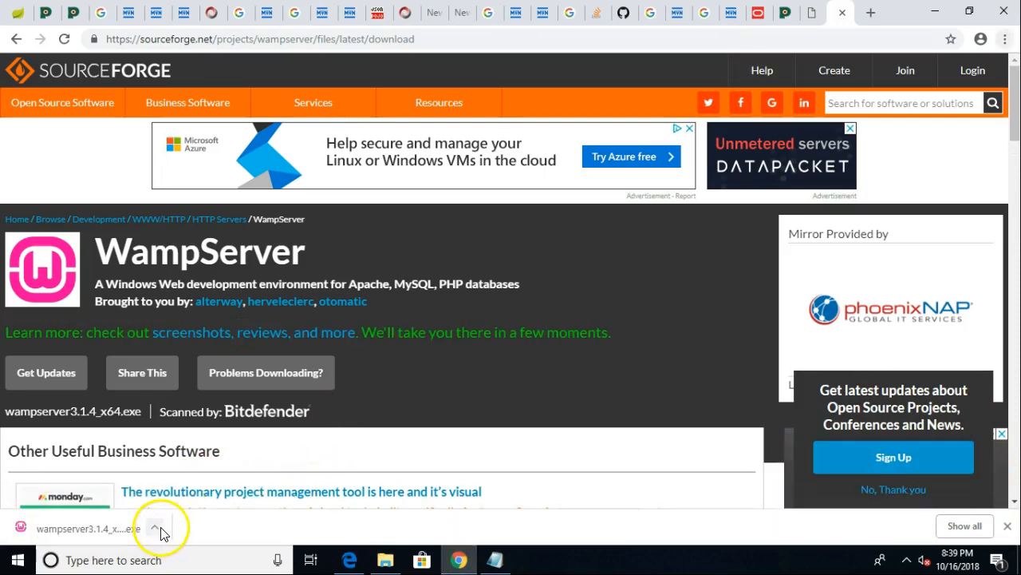
{"action": "left_click", "coordinate": [154, 529]}
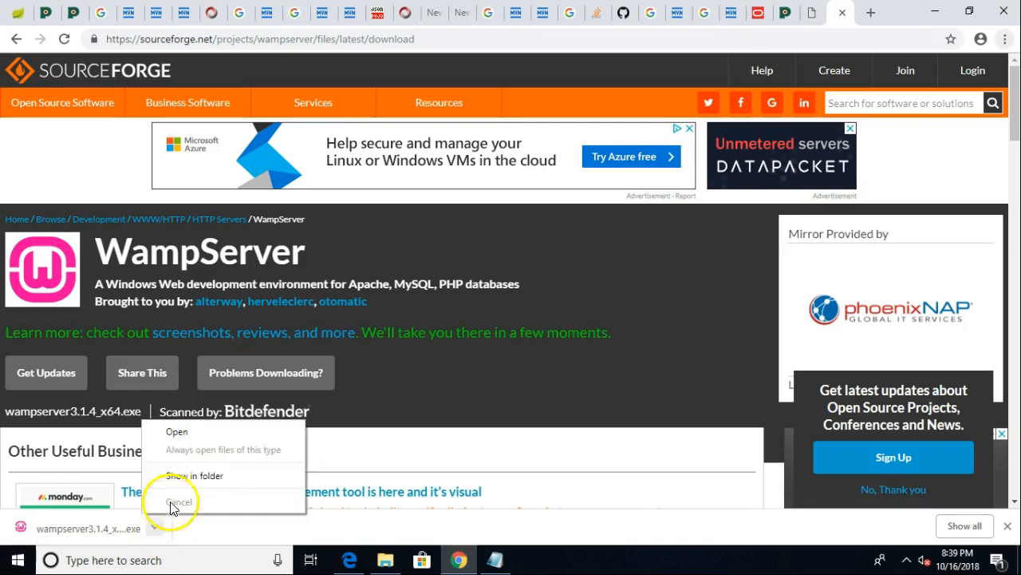
{"action": "left_click", "coordinate": [179, 501]}
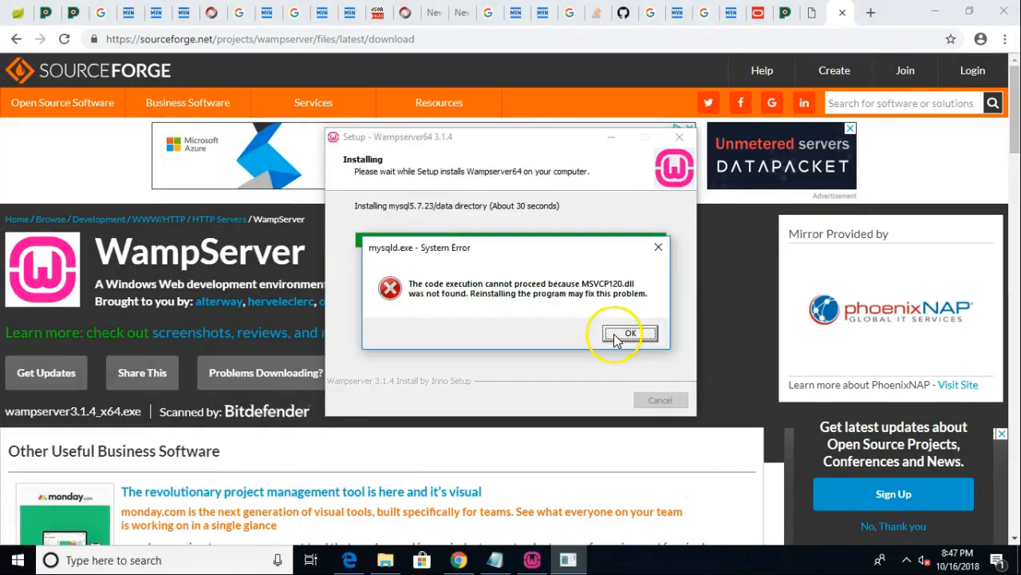
{"action": "left_click", "coordinate": [630, 333]}
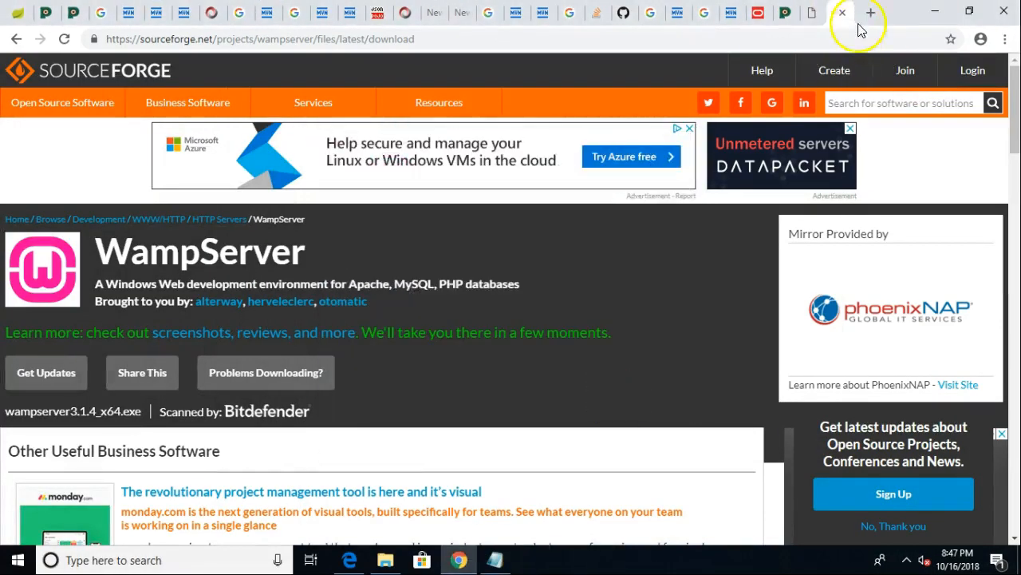
Search Google for the missing msvcp120.dll and open the Microsoft Community thread about it.
{"action": "left_click", "coordinate": [870, 12]}
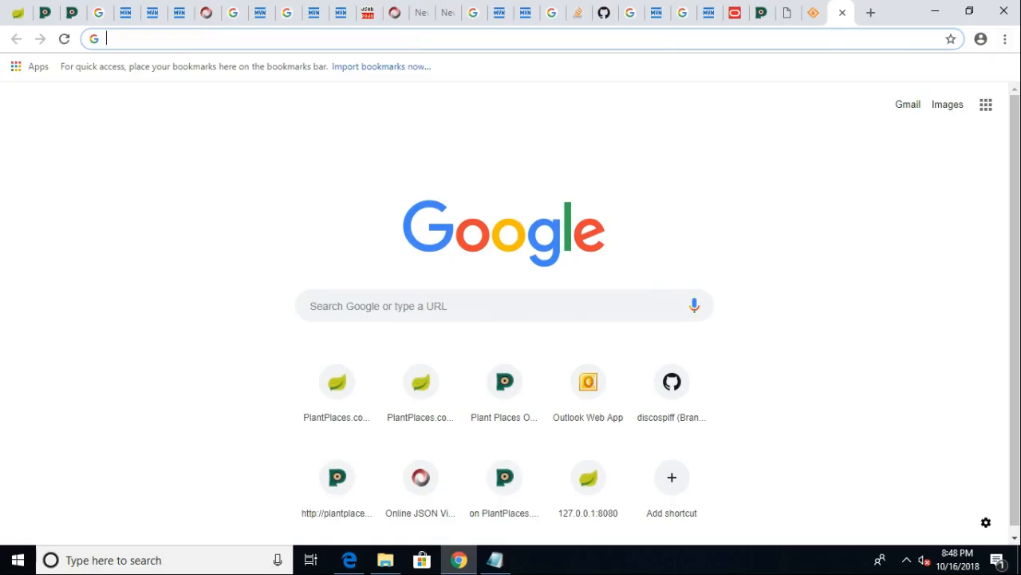
{"action": "mouse_move", "coordinate": [377, 39]}
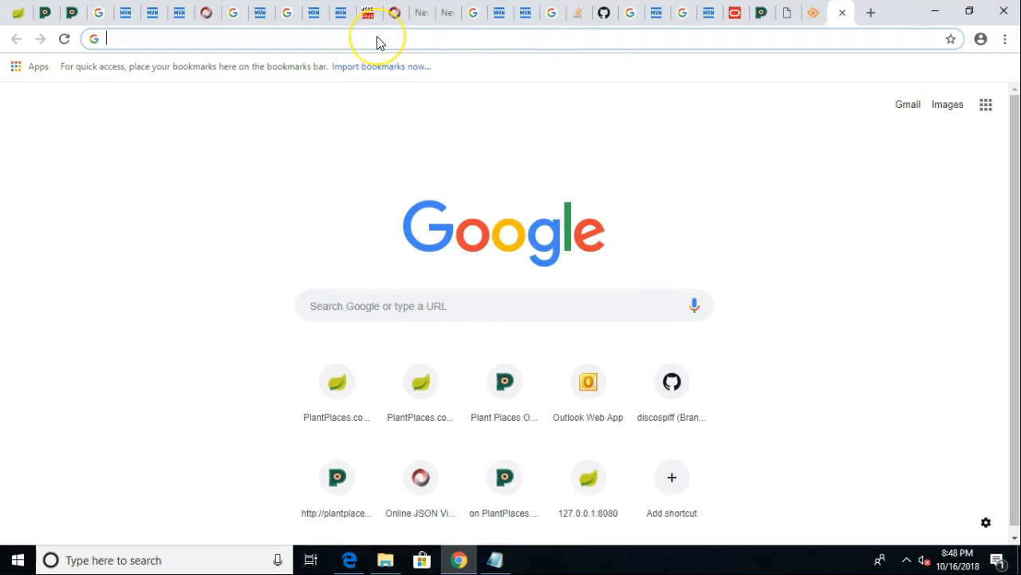
{"action": "type", "text": "m"}
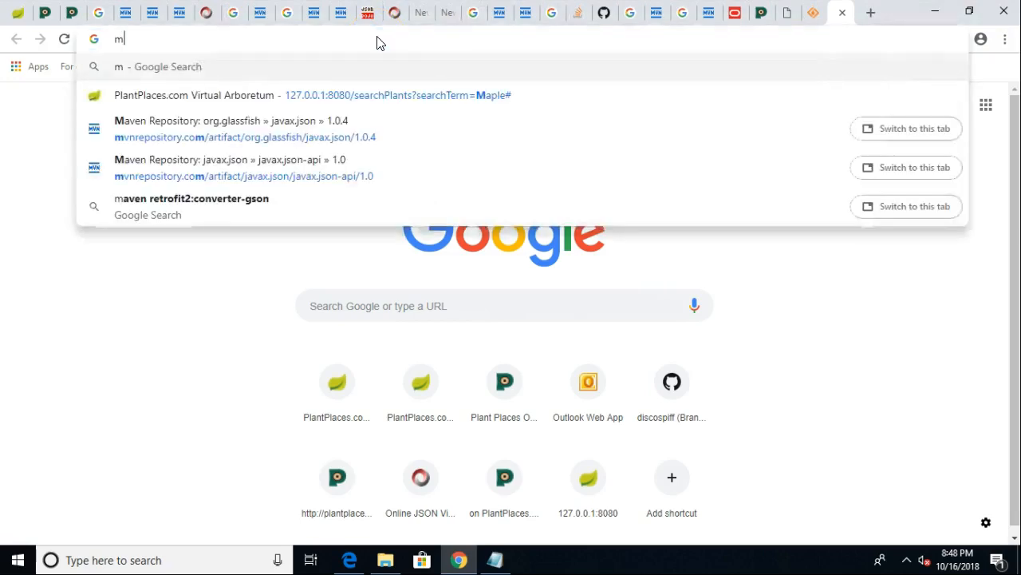
{"action": "type", "text": "svcp140.dll"}
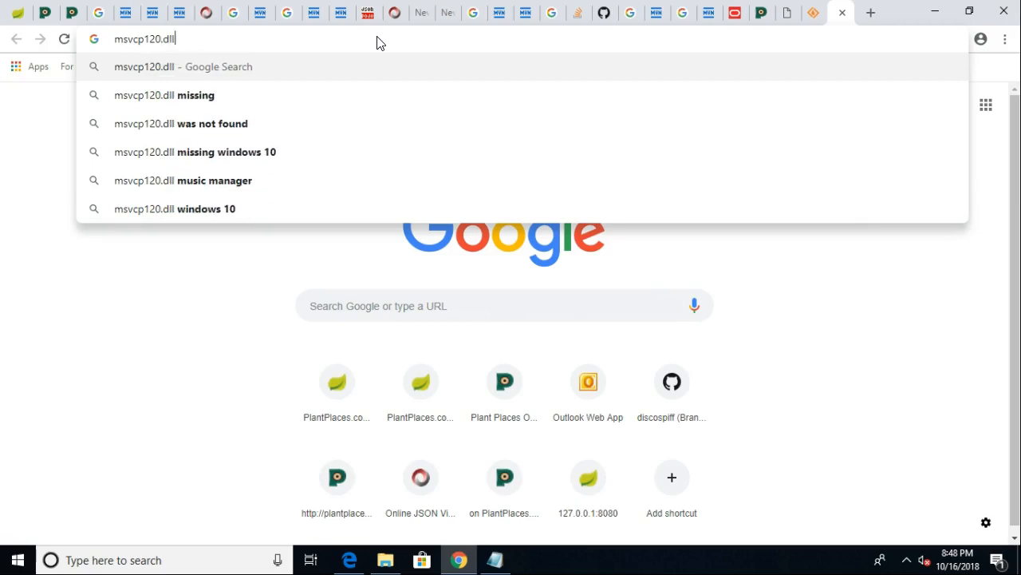
{"action": "key", "text": "Return"}
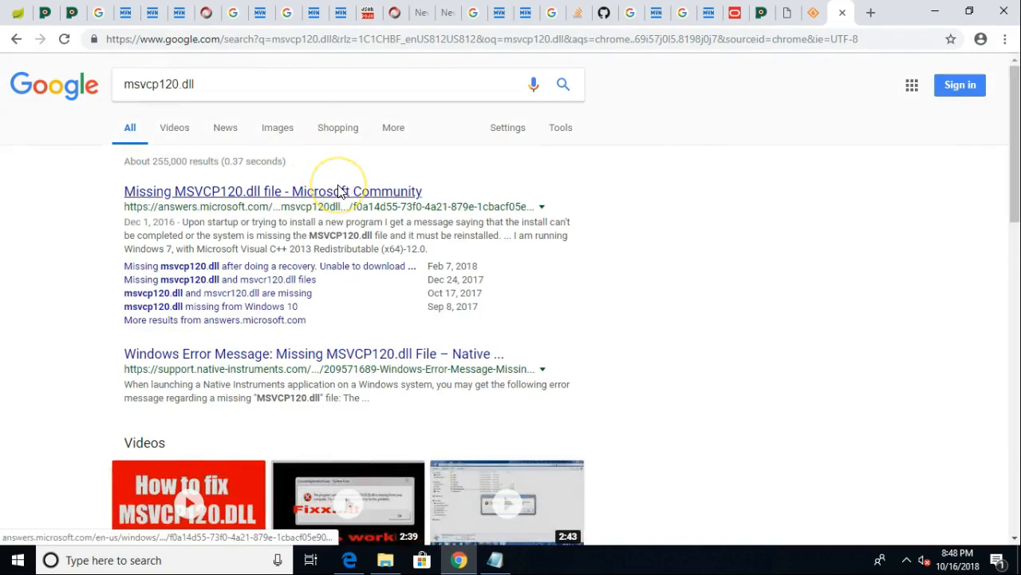
{"action": "left_click", "coordinate": [273, 191]}
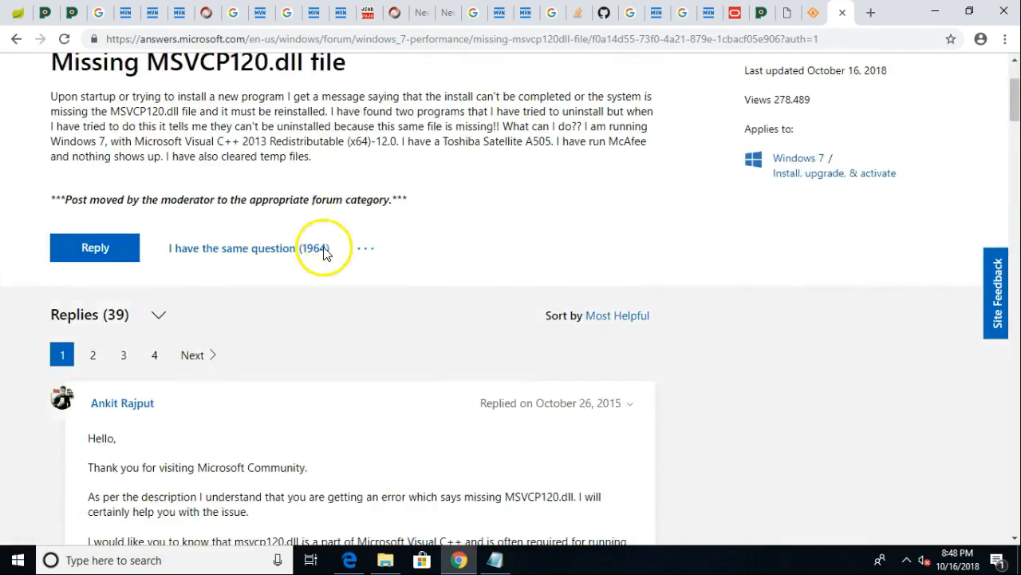
{"action": "scroll", "scroll_direction": "down", "scroll_amount": 3}
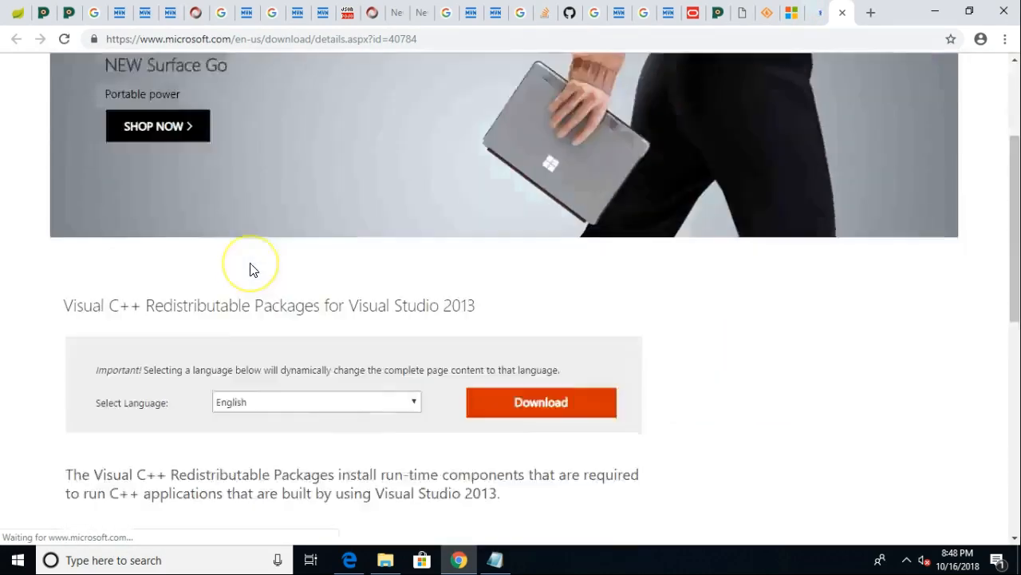
Download vcredist_x64.exe for Visual C++ 2013 from Microsoft Download Center.
{"action": "left_click", "coordinate": [540, 402]}
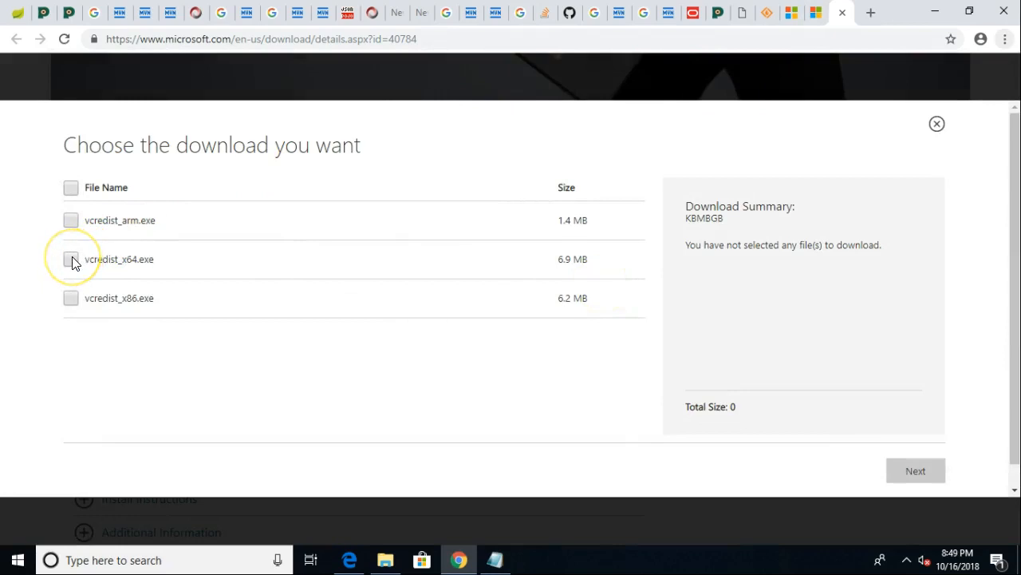
{"action": "left_click", "coordinate": [71, 259]}
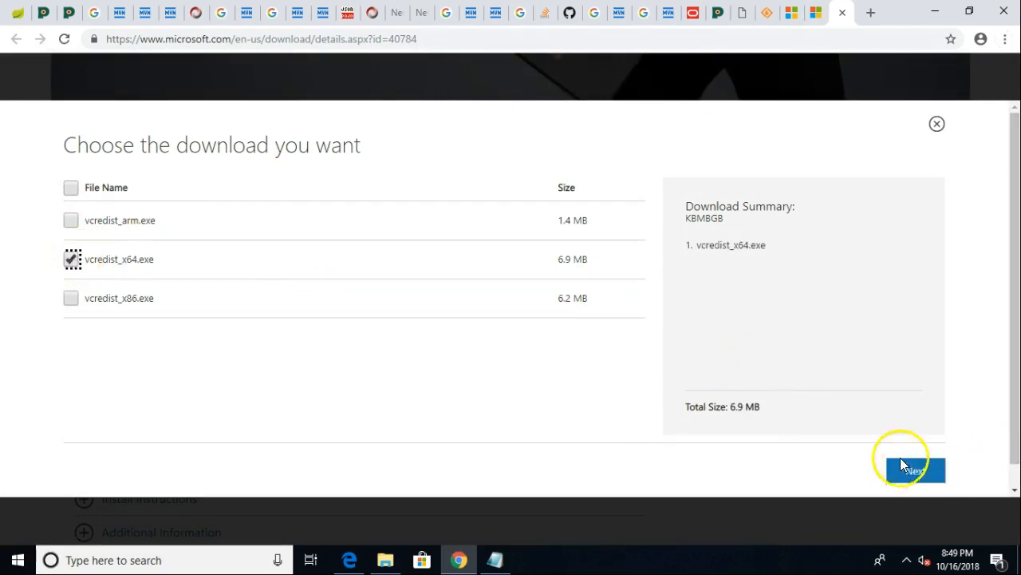
{"action": "left_click", "coordinate": [915, 472]}
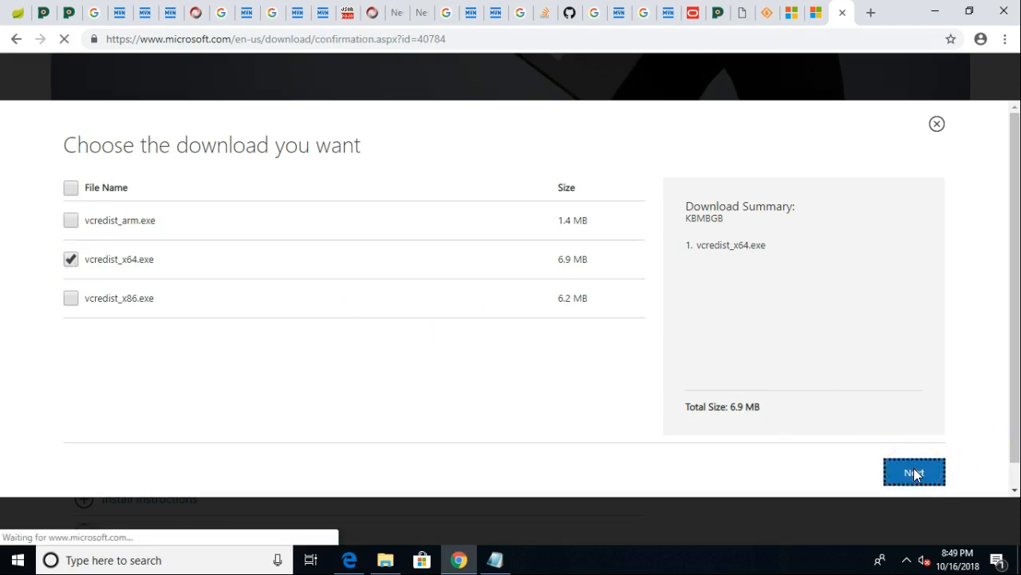
{"action": "left_click", "coordinate": [915, 472]}
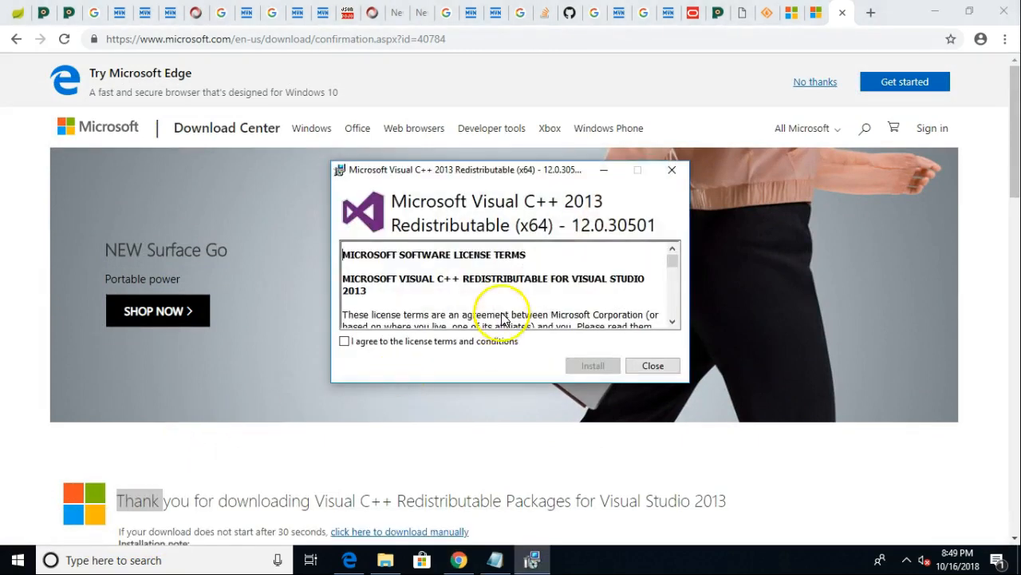
Accept the license terms and install the Visual C++ 2013 x64 redistributable.
{"action": "scroll", "scroll_direction": "down", "scroll_amount": 3}
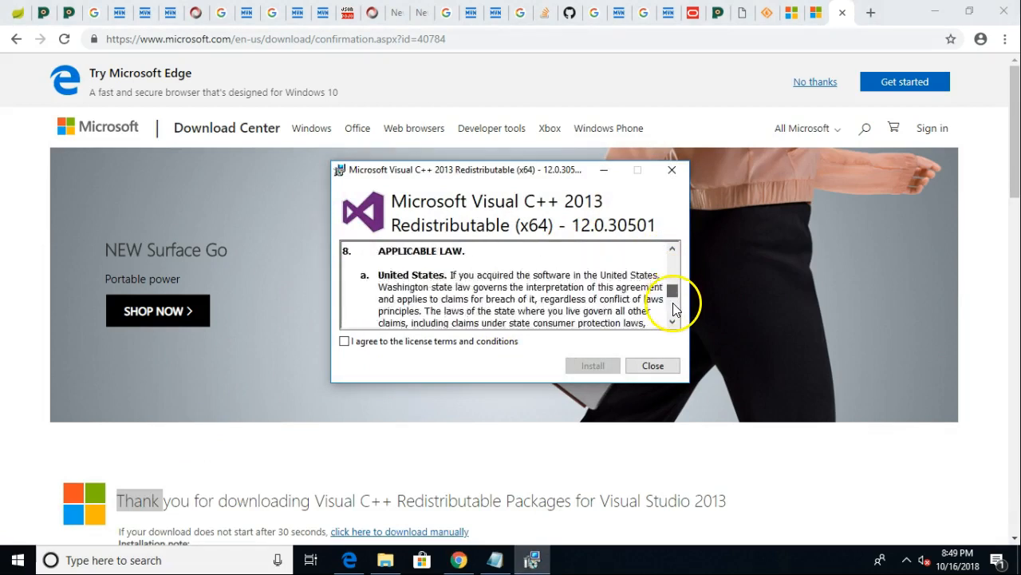
{"action": "scroll", "scroll_direction": "down", "scroll_amount": 3}
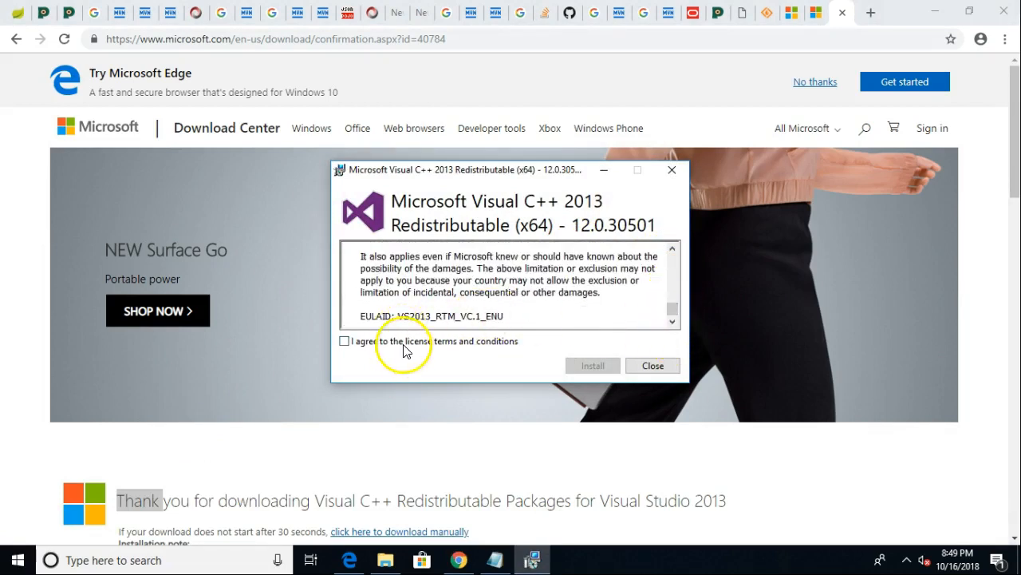
{"action": "left_click", "coordinate": [344, 341]}
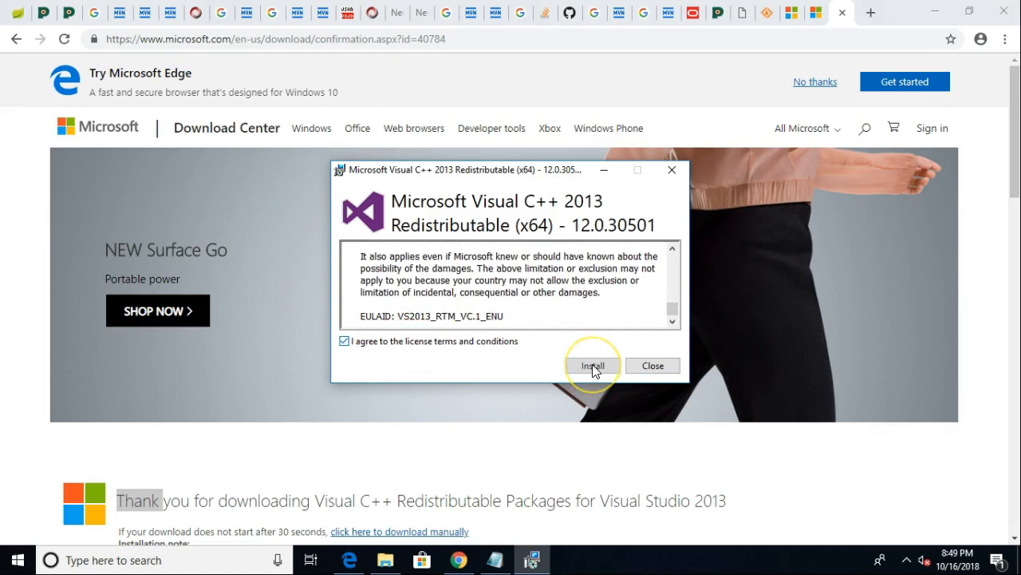
{"action": "left_click", "coordinate": [592, 366]}
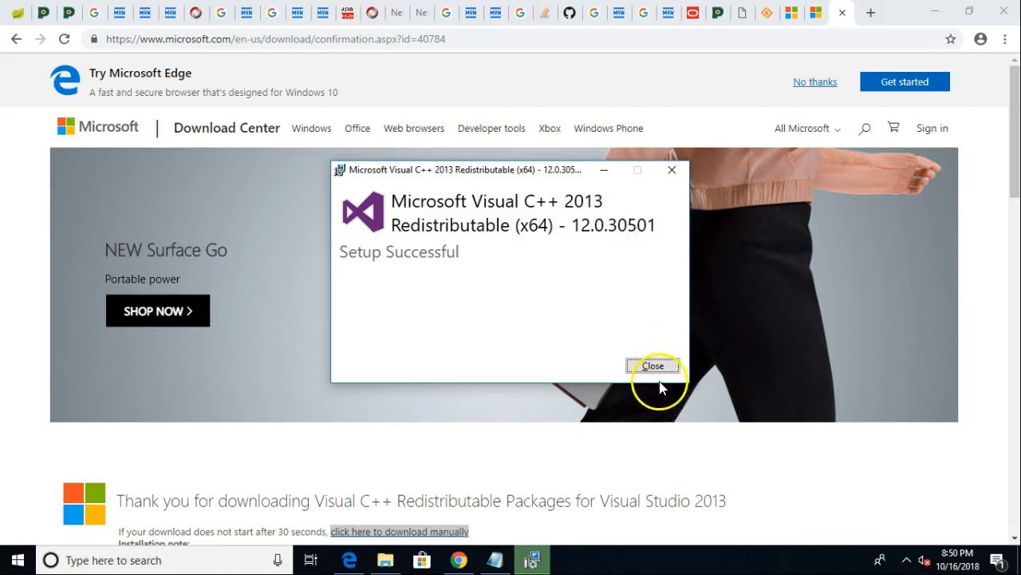
{"action": "left_click", "coordinate": [652, 365]}
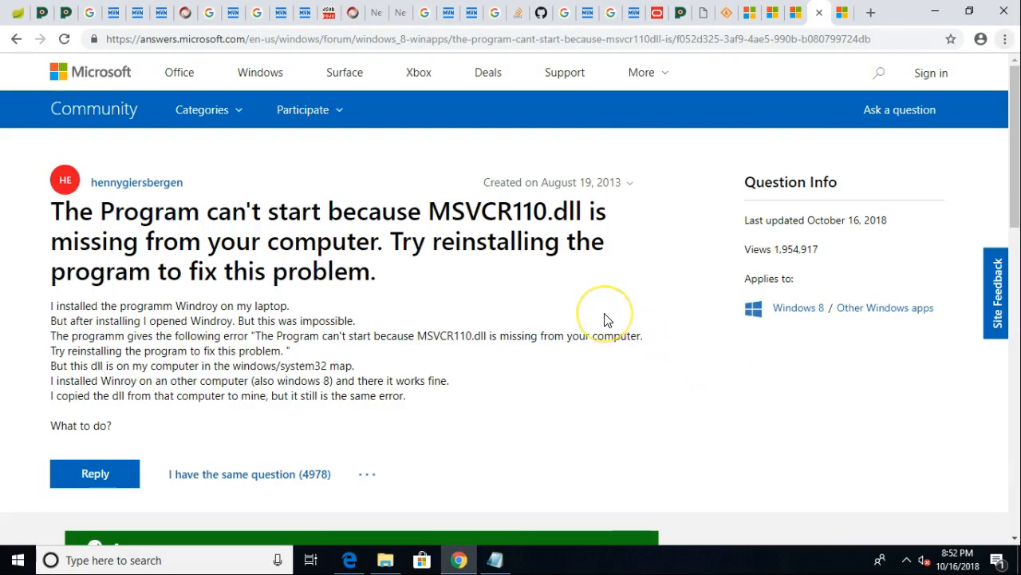
{"action": "mouse_move", "coordinate": [607, 319]}
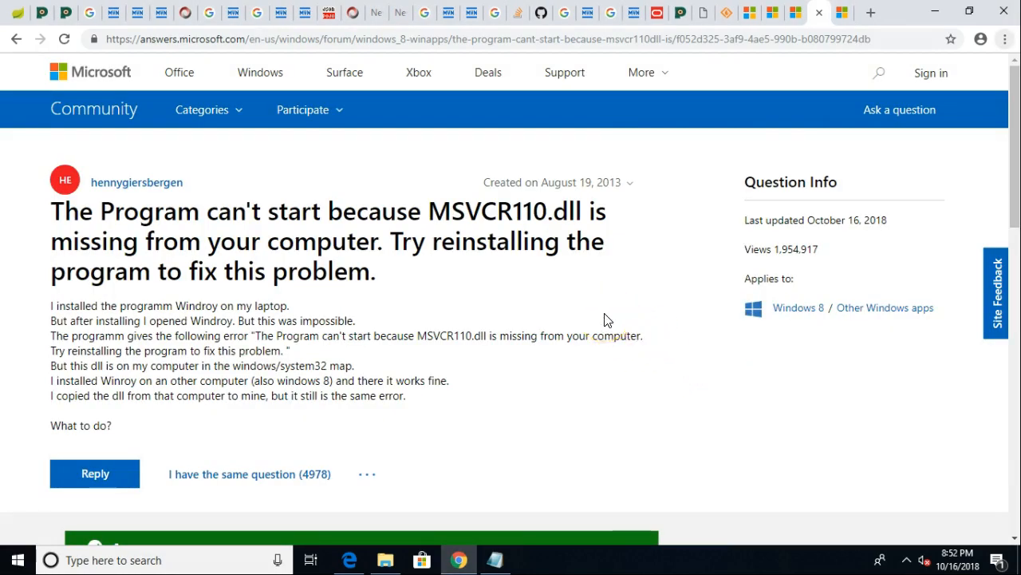
Download the Visual C++ 2012 vcredist_x64.exe from Microsoft Download Center.
{"action": "scroll", "scroll_direction": "down", "scroll_amount": 3}
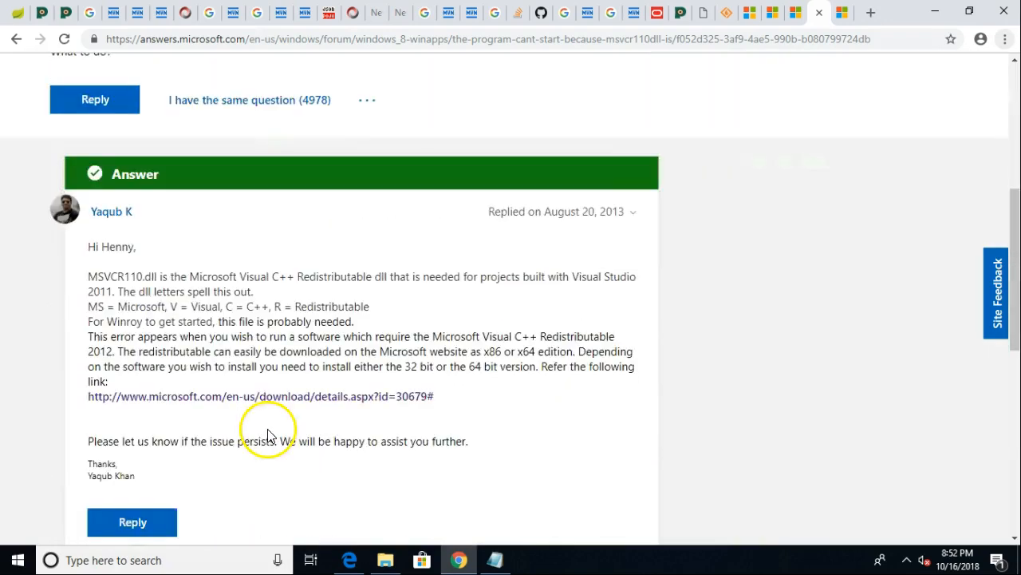
{"action": "scroll", "scroll_direction": "up", "scroll_amount": 3}
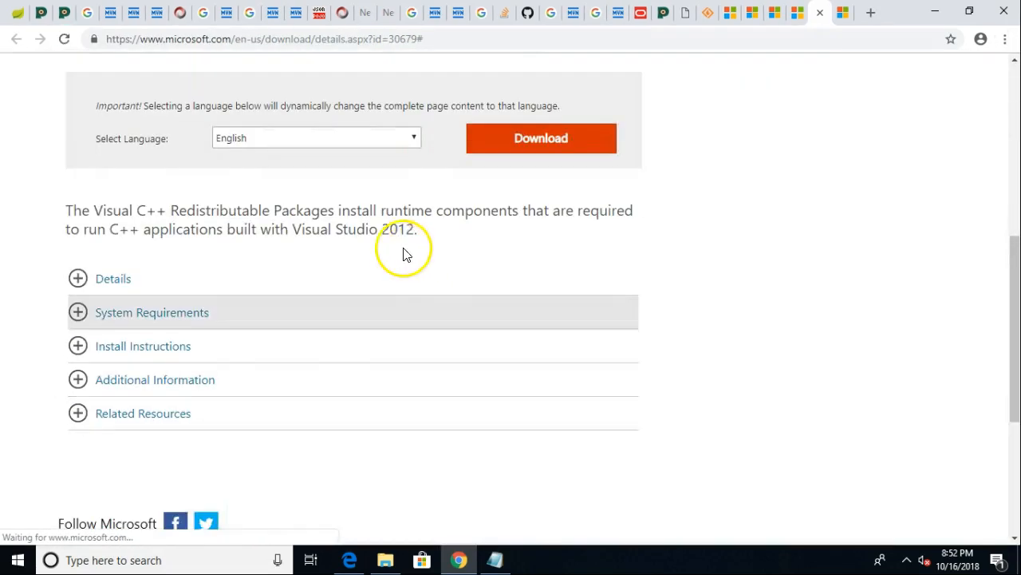
{"action": "left_click", "coordinate": [541, 138]}
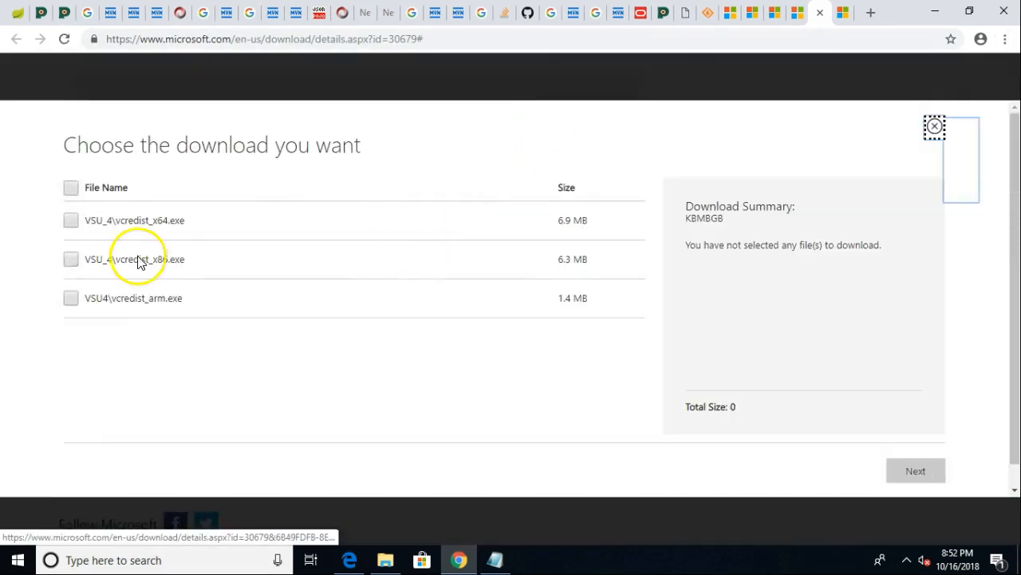
{"action": "left_click", "coordinate": [71, 220]}
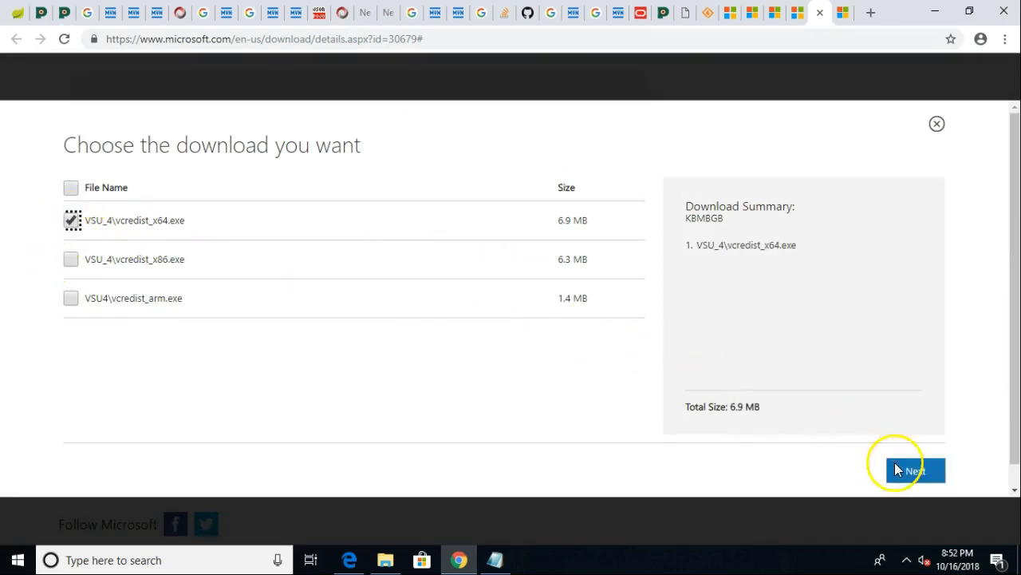
{"action": "left_click", "coordinate": [914, 470]}
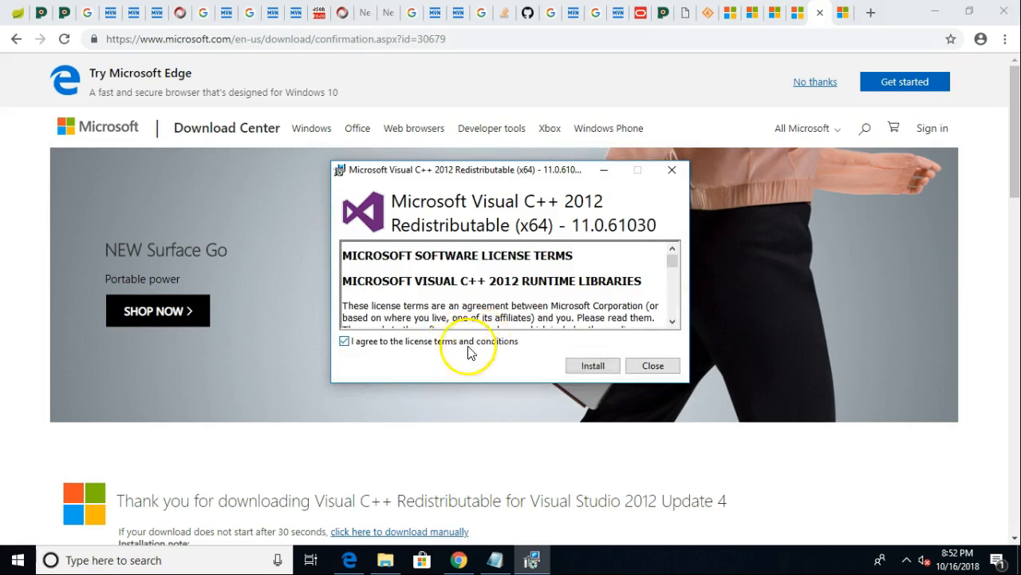
Install the Visual C++ 2012 x64 redistributable, then search the Start menu for WAMP.
{"action": "scroll", "scroll_direction": "down", "scroll_amount": 3}
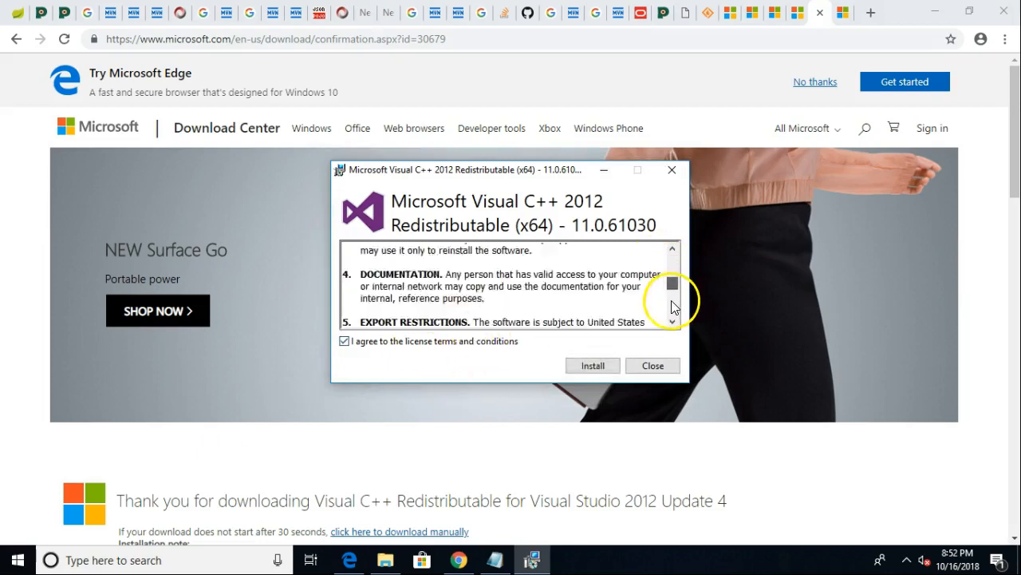
{"action": "left_click", "coordinate": [592, 365]}
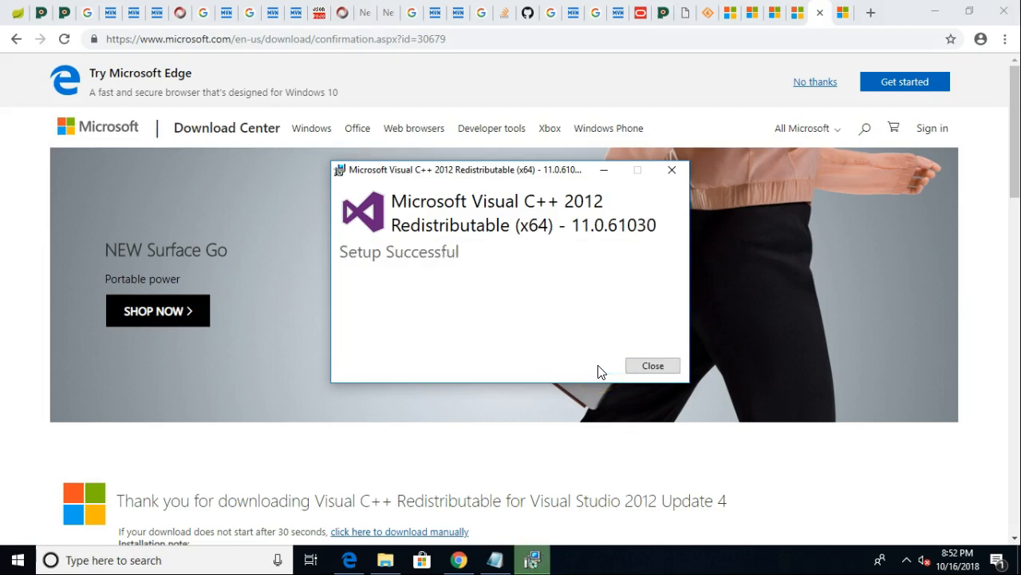
{"action": "left_click", "coordinate": [652, 365]}
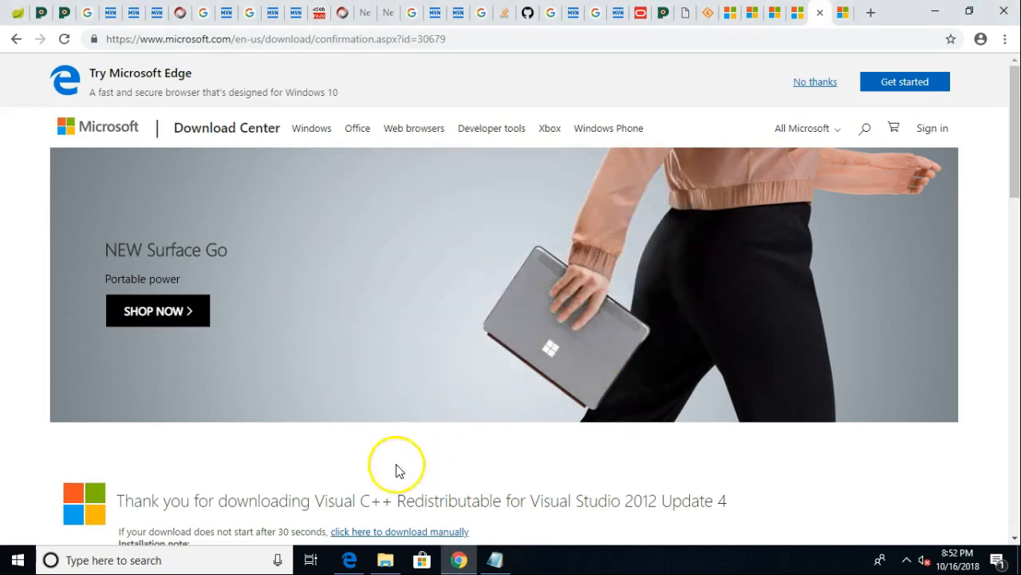
{"action": "left_click", "coordinate": [16, 559]}
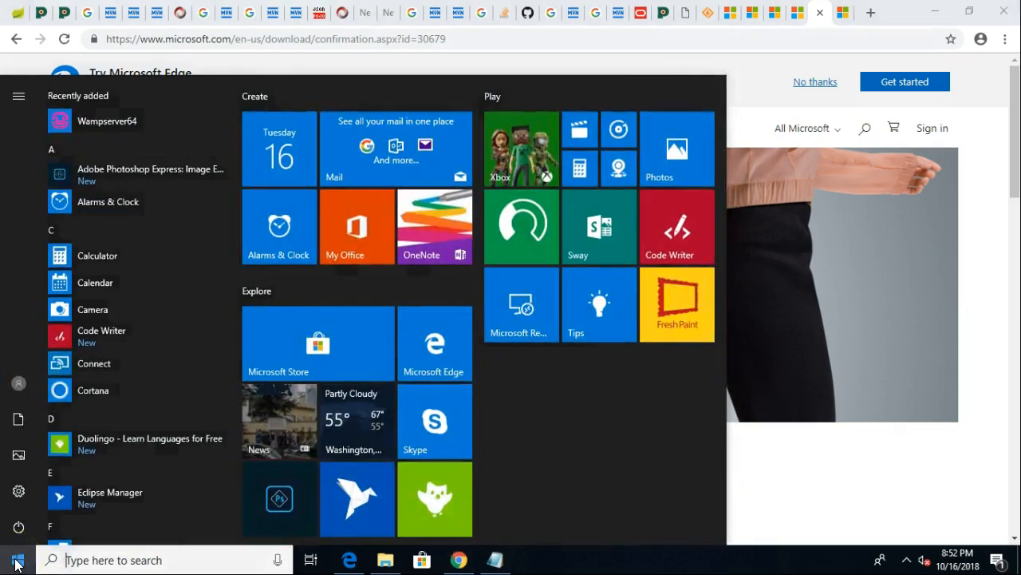
{"action": "type", "text": "WAMP"}
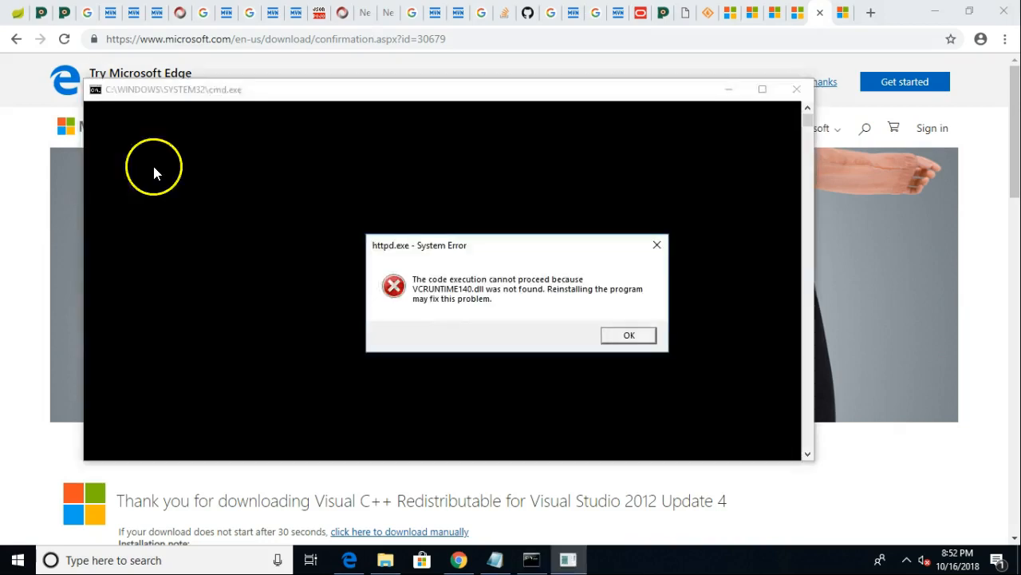
{"action": "mouse_move", "coordinate": [591, 44]}
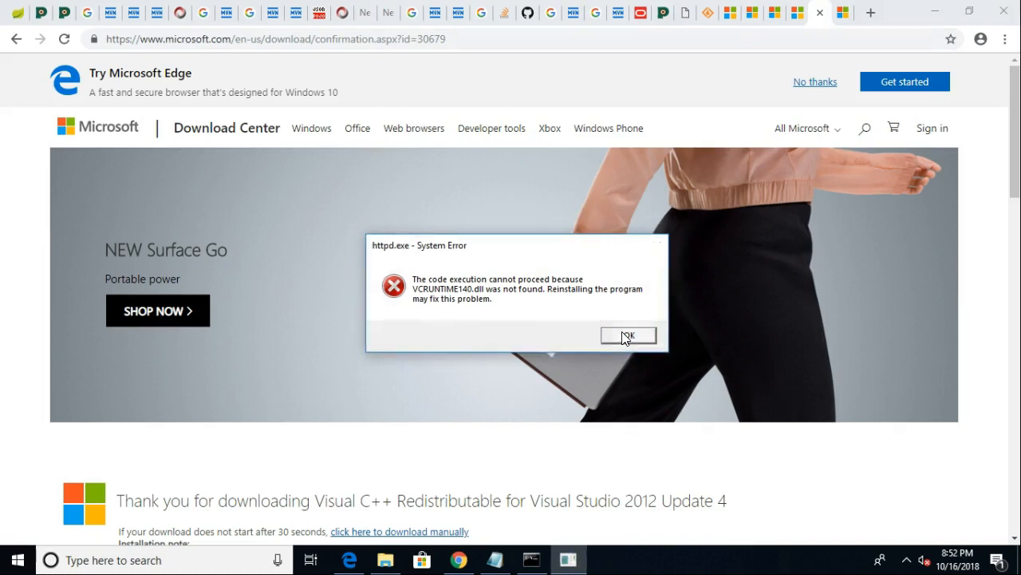
Dismiss the VCRUNTIME140.dll error and download the Visual C++ 2015 vc_redist.x64.exe.
{"action": "left_click", "coordinate": [628, 334]}
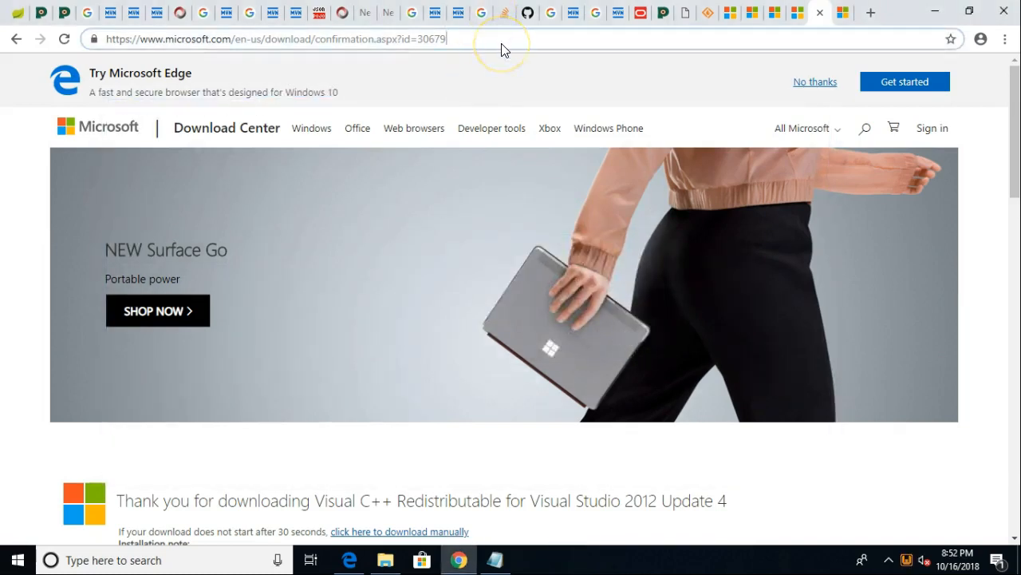
{"action": "type", "text": "VCRU"}
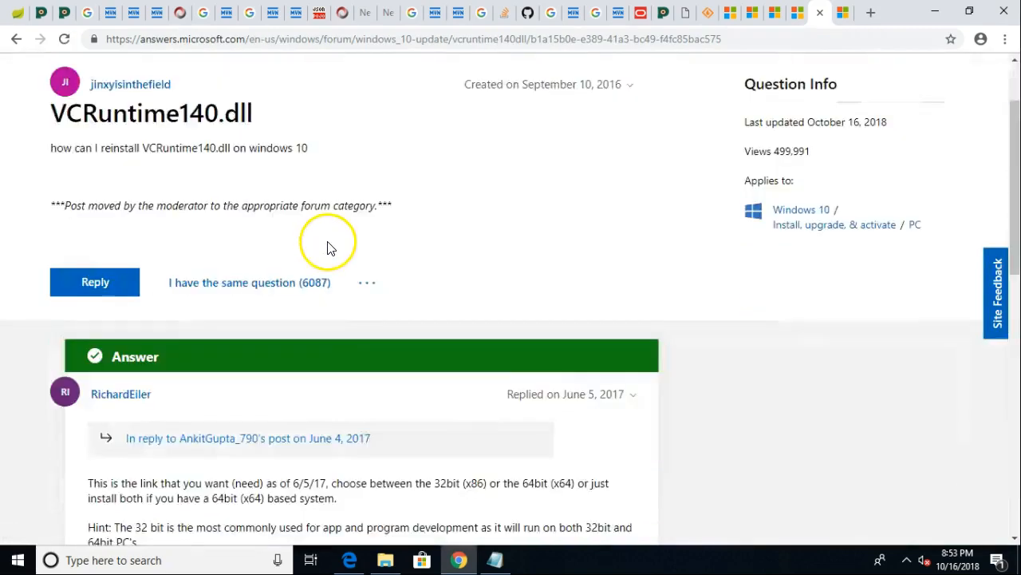
{"action": "scroll", "scroll_direction": "down", "scroll_amount": 3}
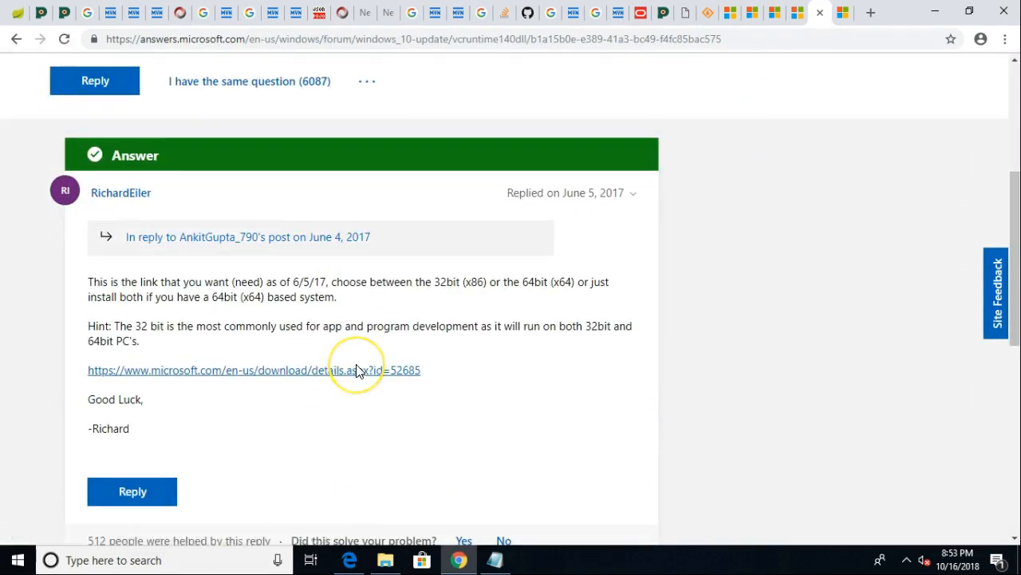
{"action": "left_click", "coordinate": [254, 369]}
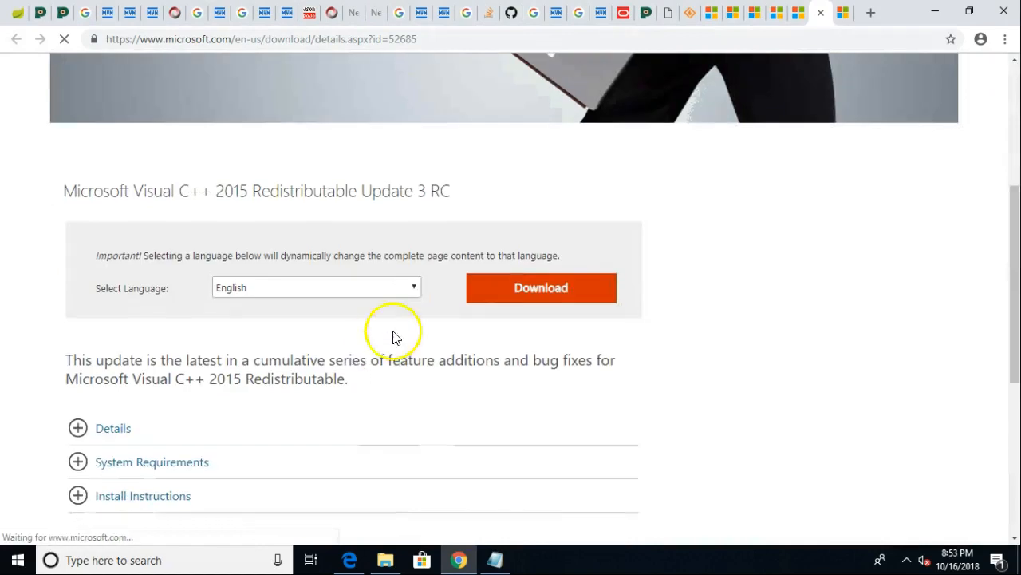
{"action": "left_click", "coordinate": [541, 288]}
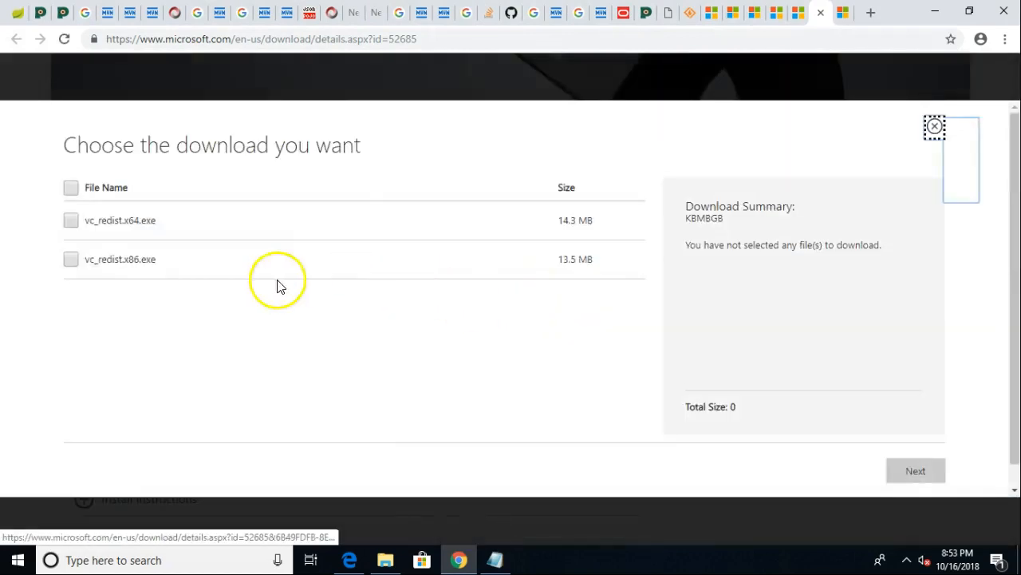
{"action": "left_click", "coordinate": [71, 221]}
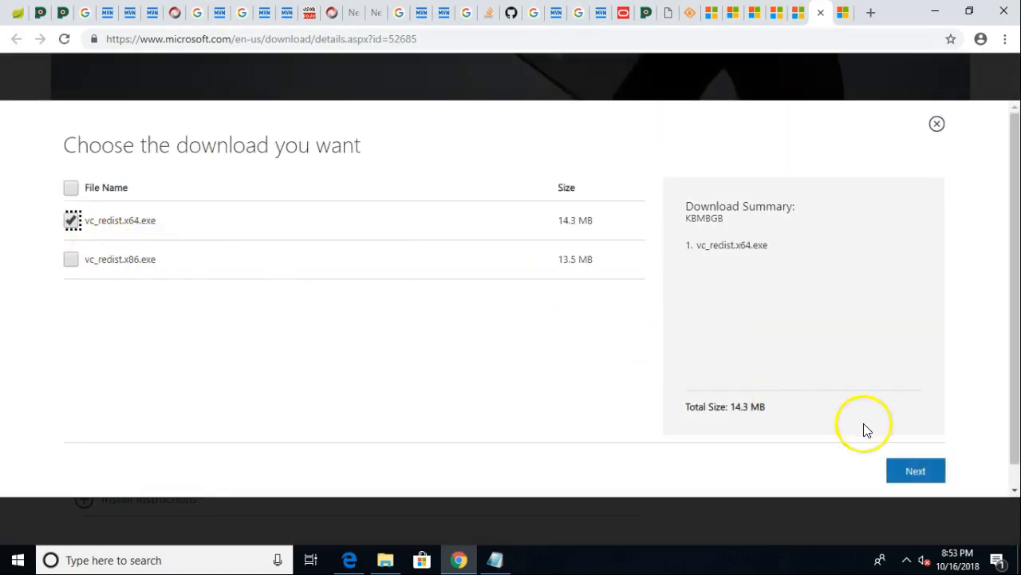
{"action": "left_click", "coordinate": [915, 470]}
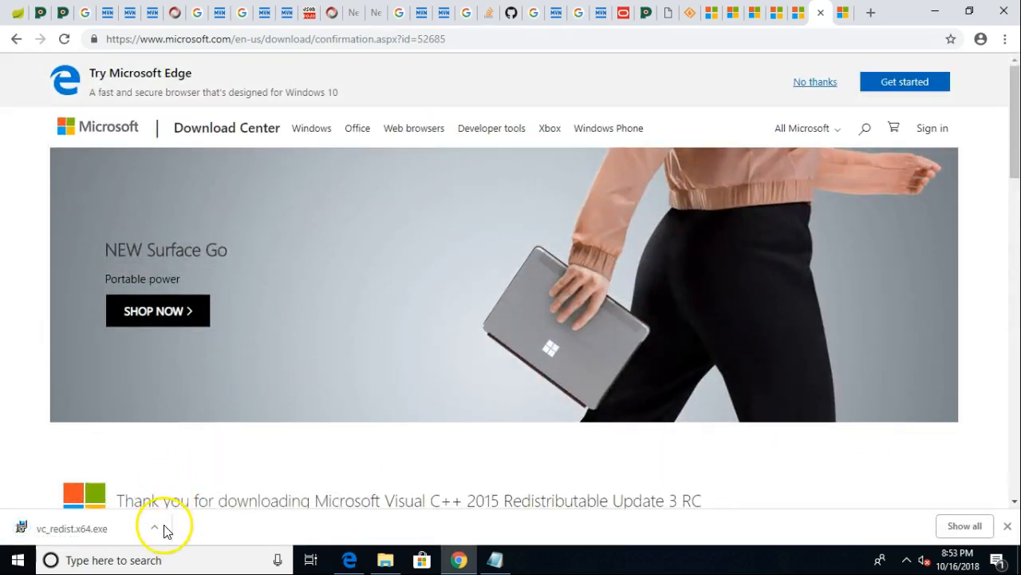
Launch vc_redist.x64.exe, accept its license terms, and start installing.
{"action": "left_click", "coordinate": [154, 527]}
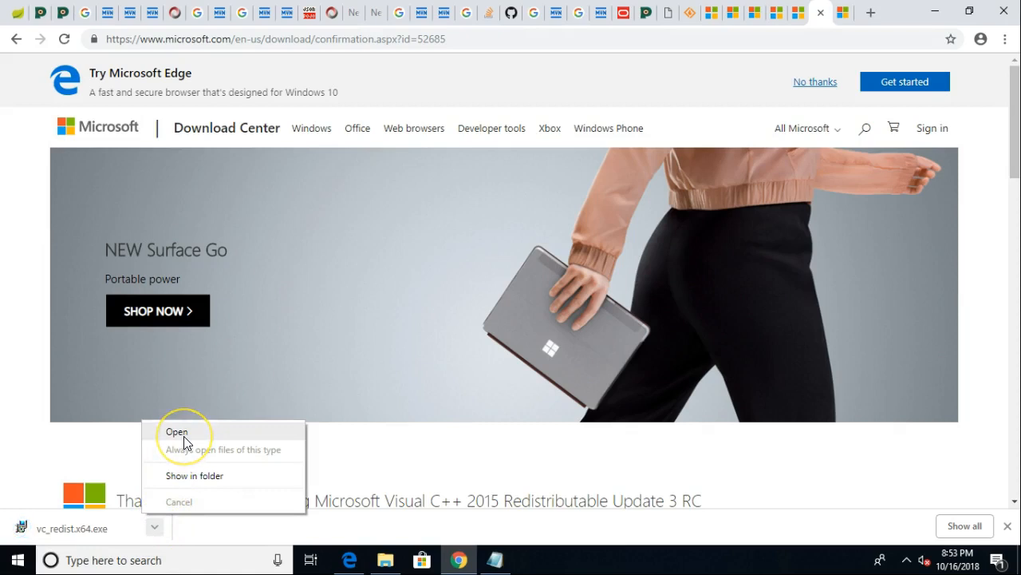
{"action": "left_click", "coordinate": [176, 431]}
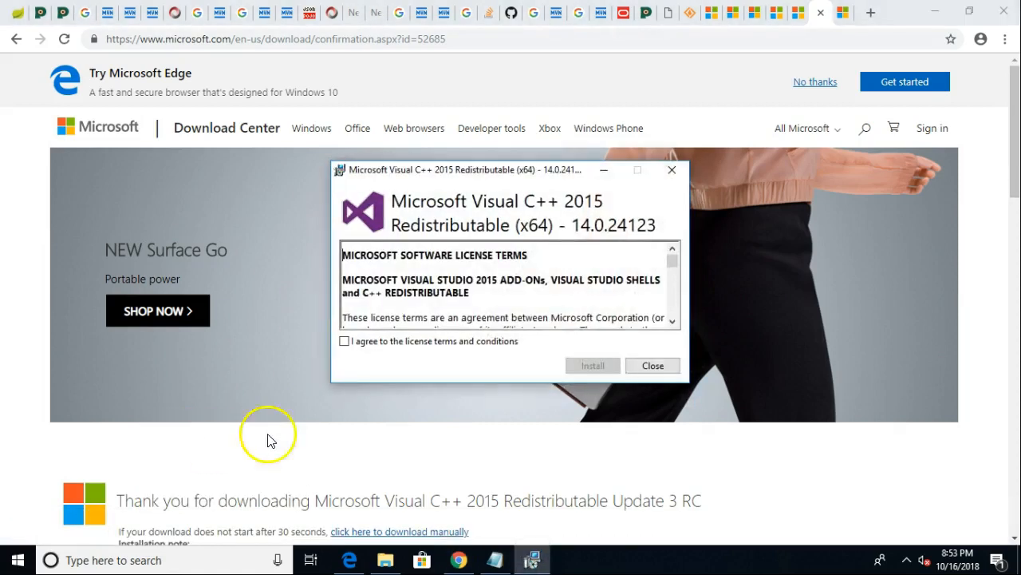
{"action": "scroll", "scroll_direction": "down", "scroll_amount": 3}
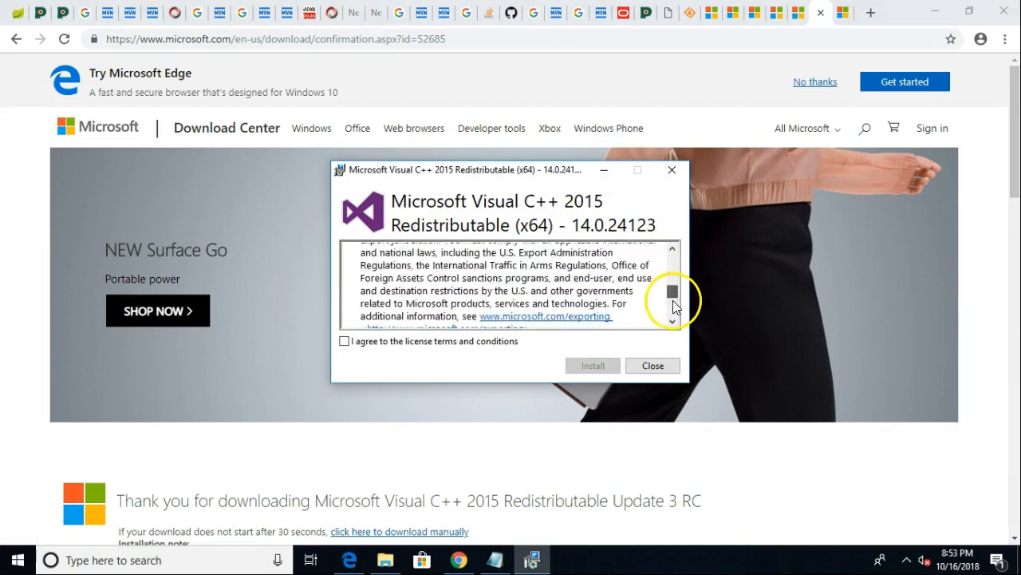
{"action": "left_click", "coordinate": [343, 341]}
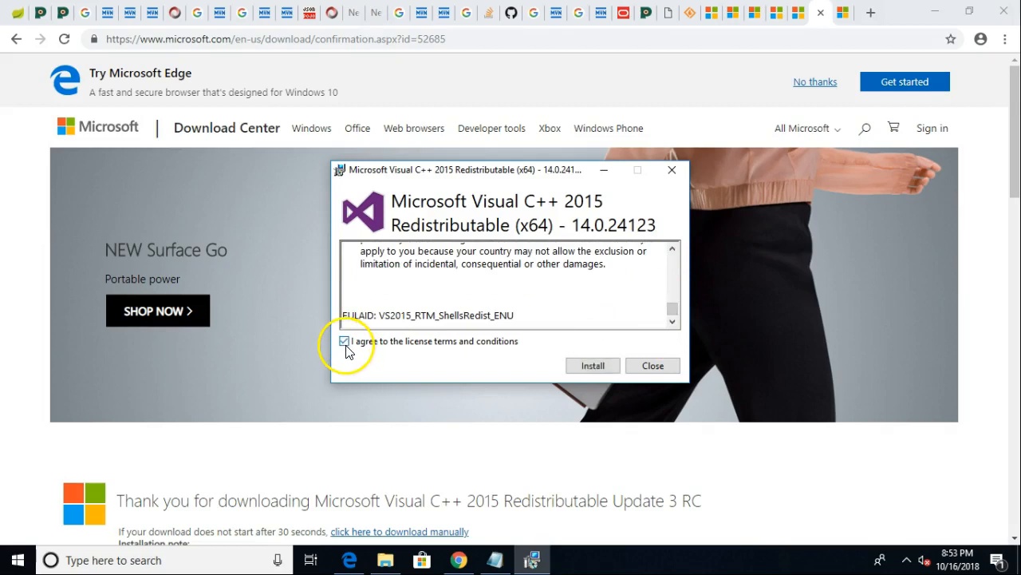
{"action": "left_click", "coordinate": [592, 365]}
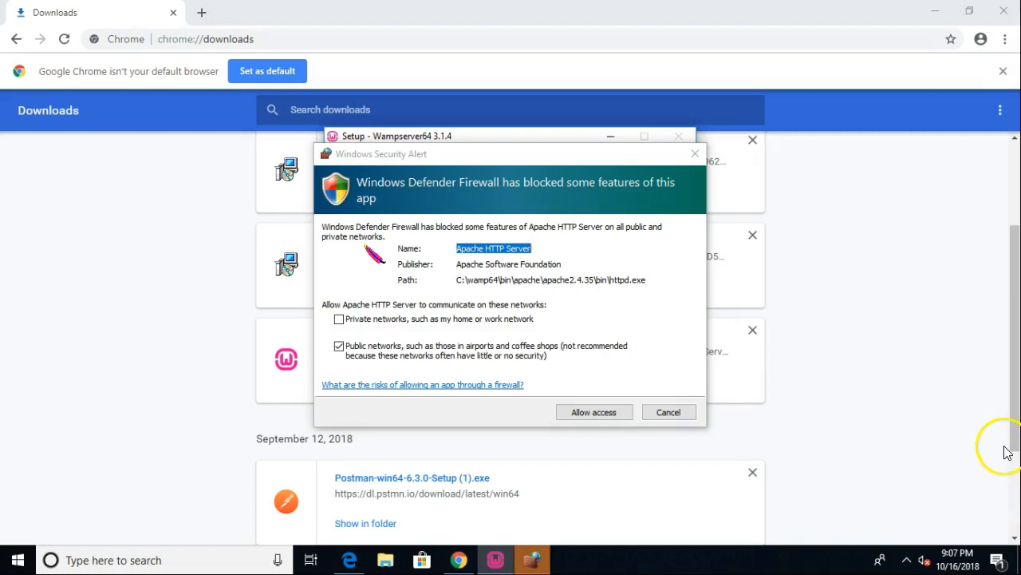
{"action": "mouse_move", "coordinate": [1008, 453]}
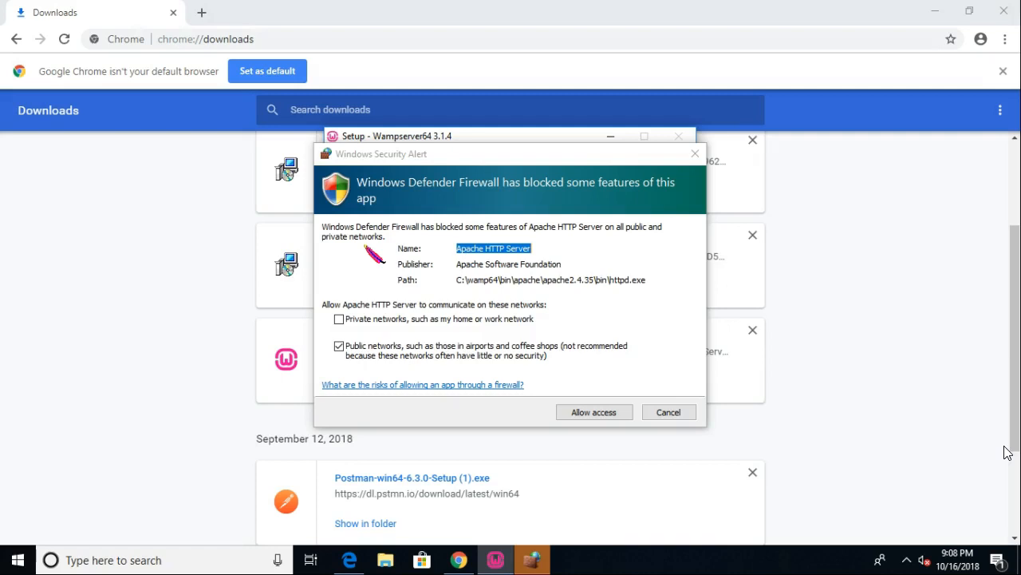
{"action": "mouse_move", "coordinate": [502, 386]}
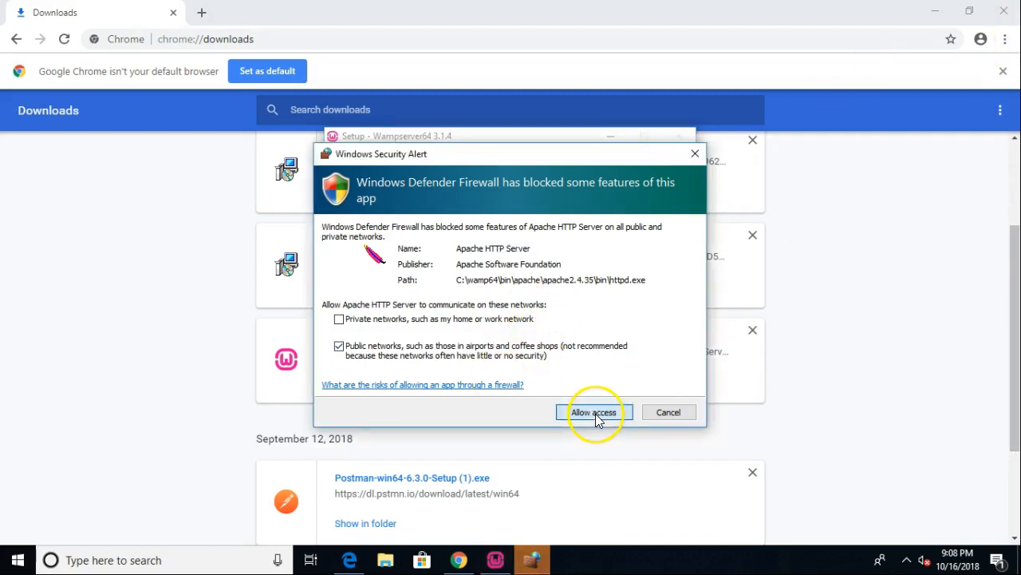
Grant Apache HTTP Server firewall access, pass the Information page, and finish the setup wizard.
{"action": "left_click", "coordinate": [594, 411]}
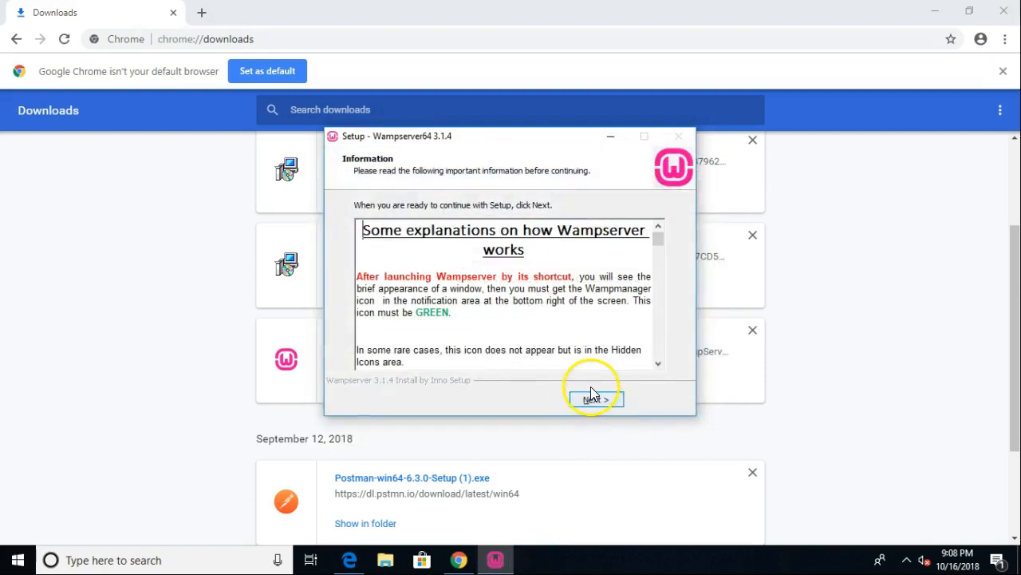
{"action": "left_click", "coordinate": [595, 399]}
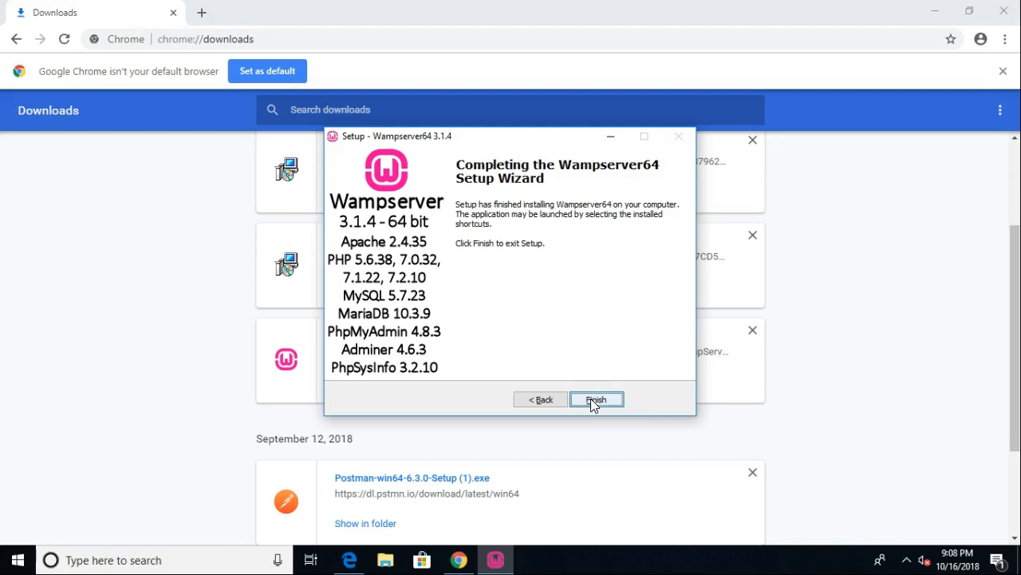
{"action": "left_click", "coordinate": [596, 399]}
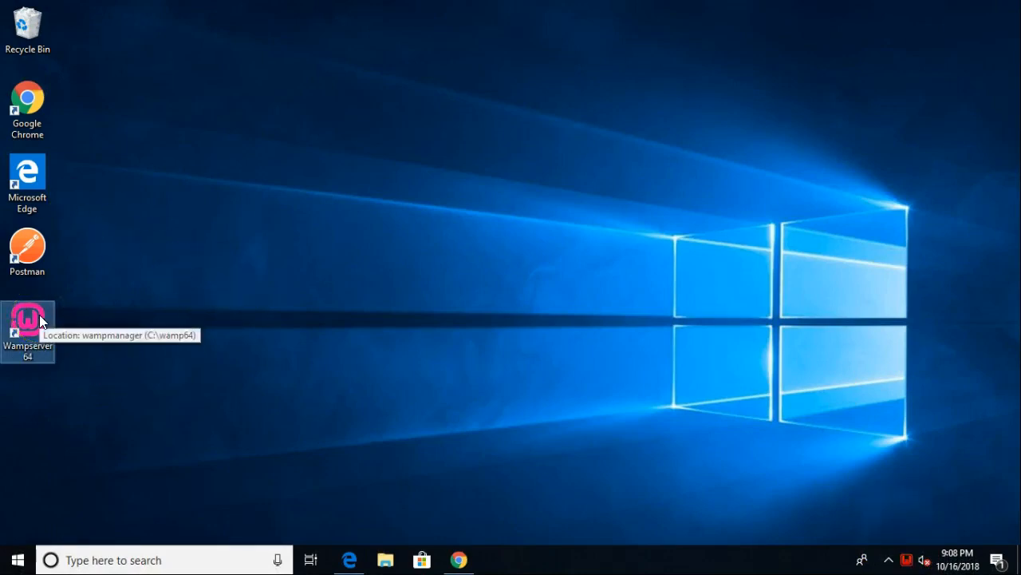
{"action": "mouse_move", "coordinate": [884, 492]}
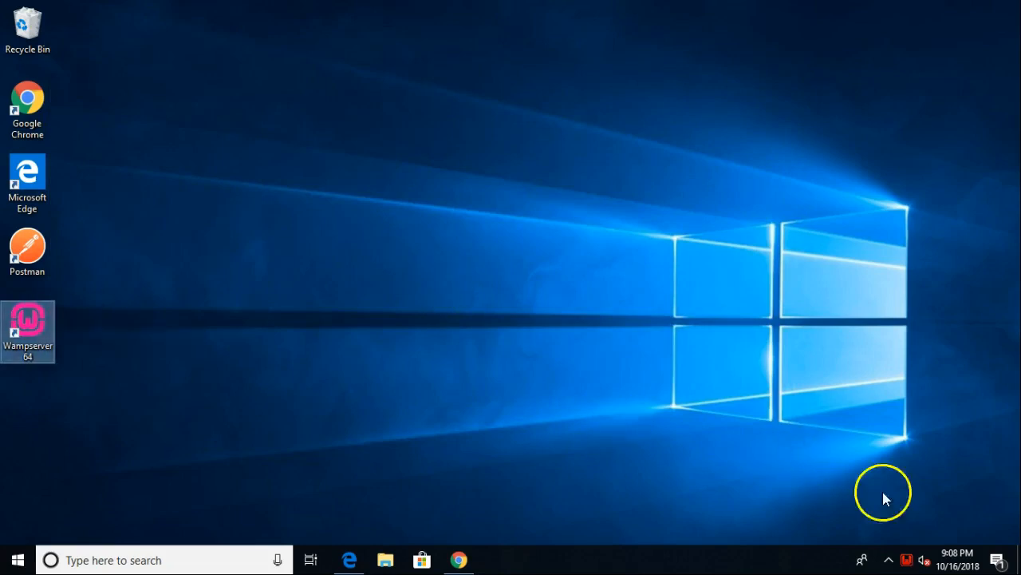
{"action": "mouse_move", "coordinate": [908, 559]}
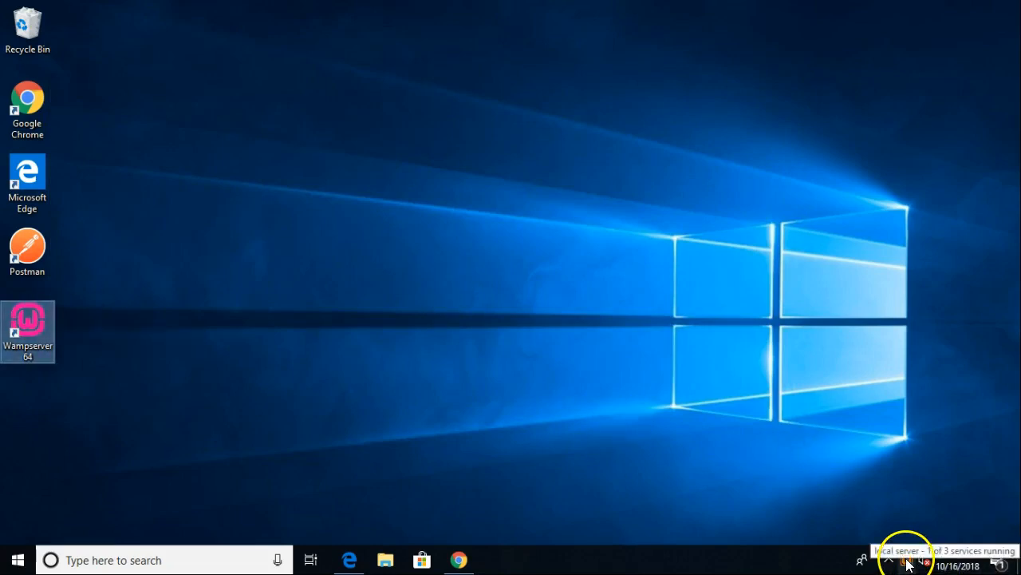
{"action": "mouse_move", "coordinate": [901, 523]}
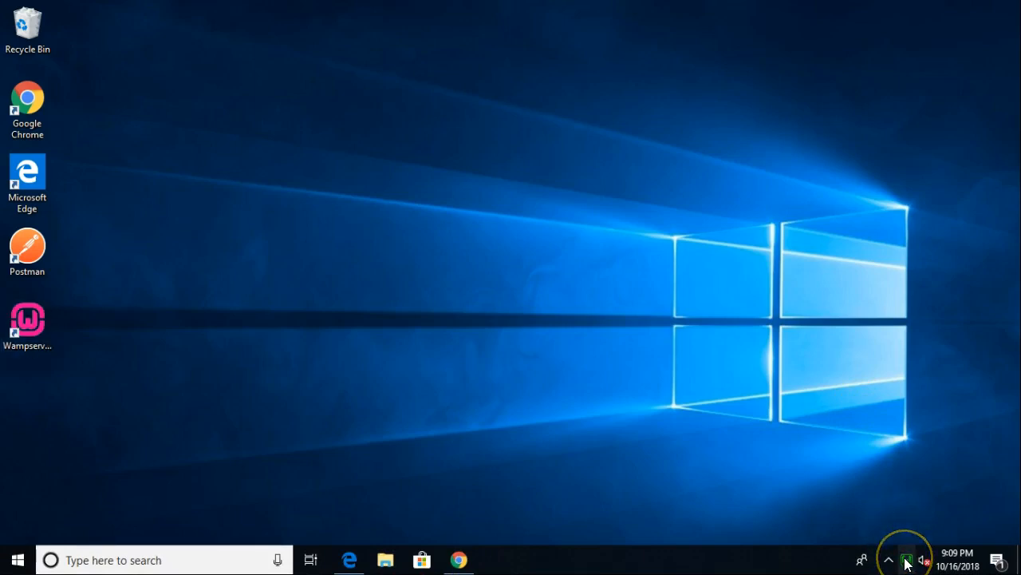
Choose Localhost from the green WampServer tray menu.
{"action": "left_click", "coordinate": [905, 560]}
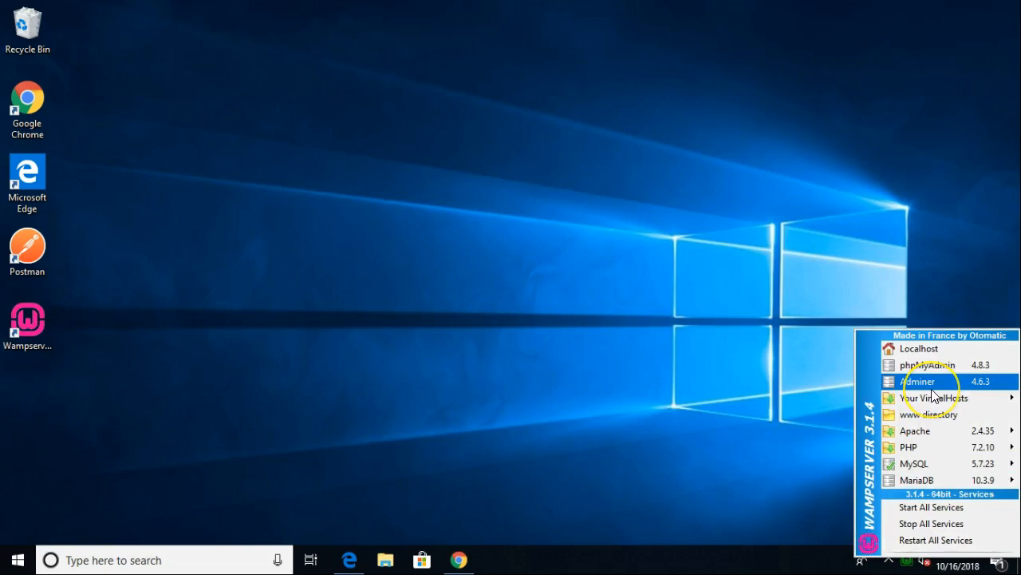
{"action": "mouse_move", "coordinate": [930, 349]}
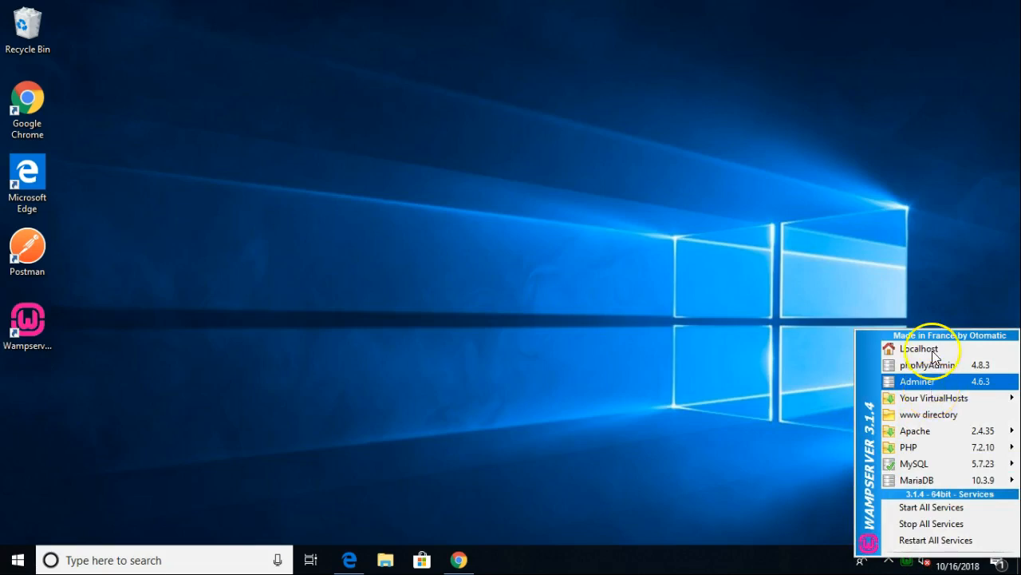
{"action": "mouse_move", "coordinate": [918, 349]}
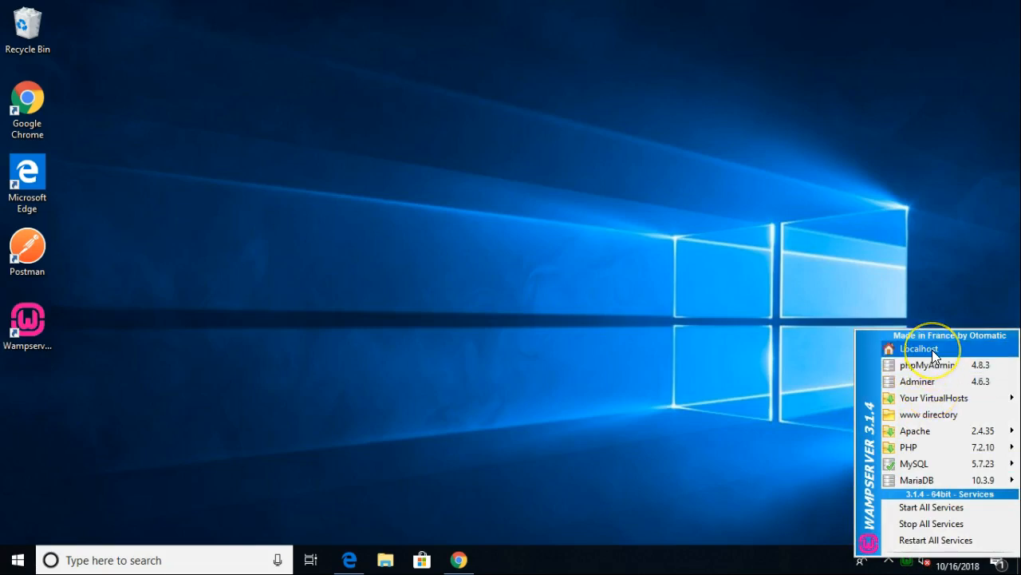
{"action": "left_click", "coordinate": [919, 348]}
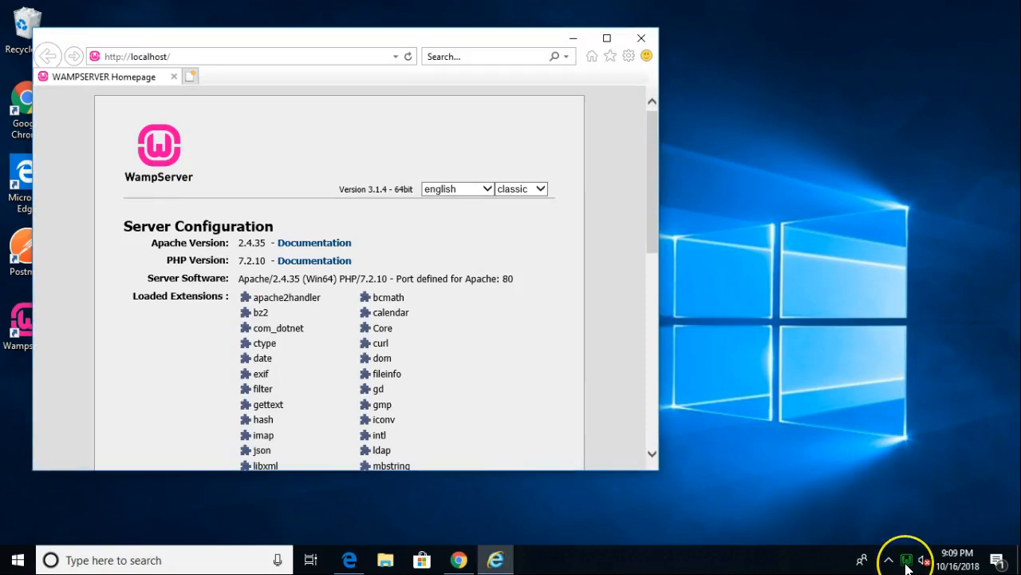
Choose phpMyAdmin from the WampServer tray menu.
{"action": "left_click", "coordinate": [908, 560]}
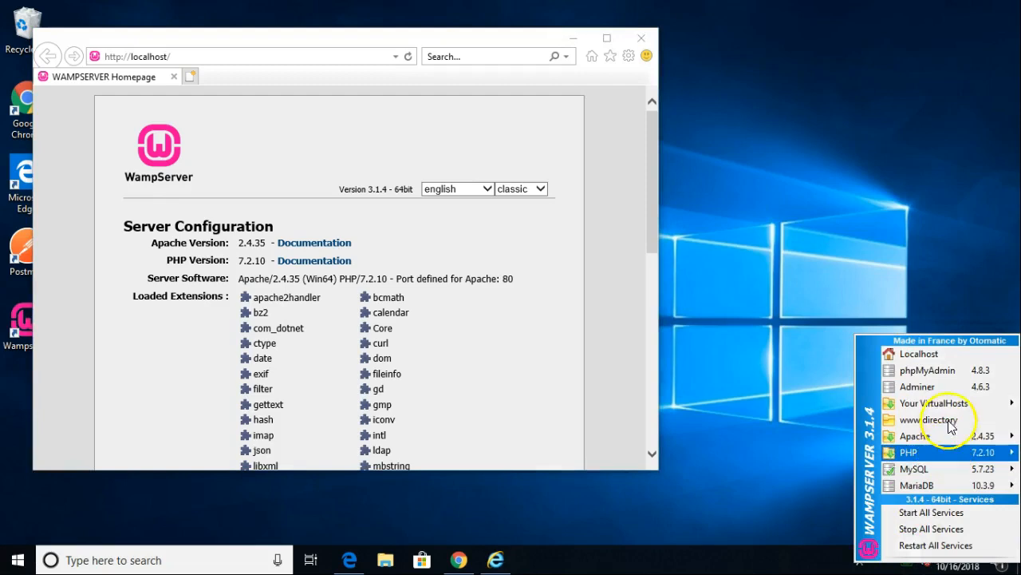
{"action": "left_click", "coordinate": [928, 369]}
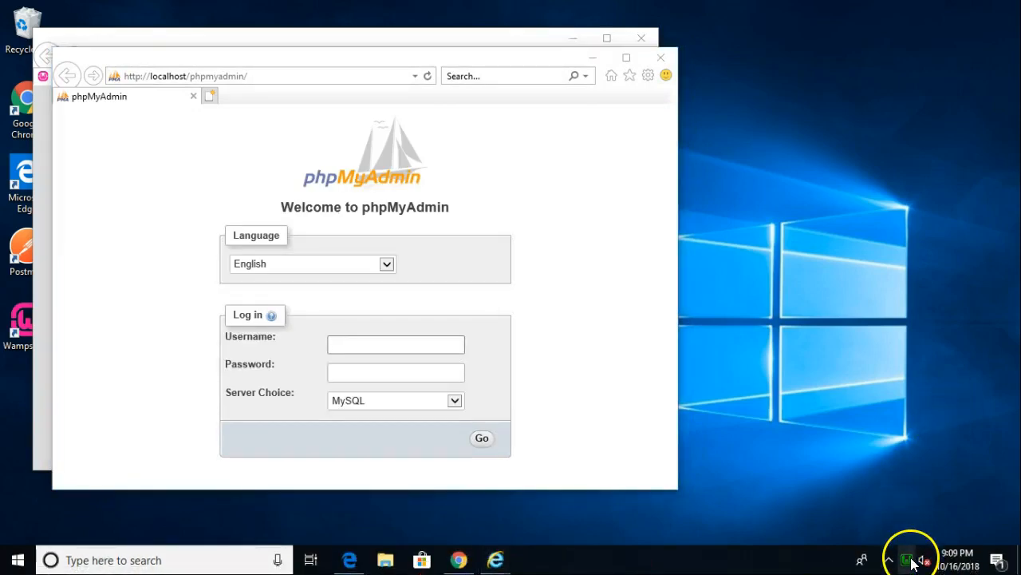
Log into phpMyAdmin with username 'root' and no password.
{"action": "left_click", "coordinate": [907, 560]}
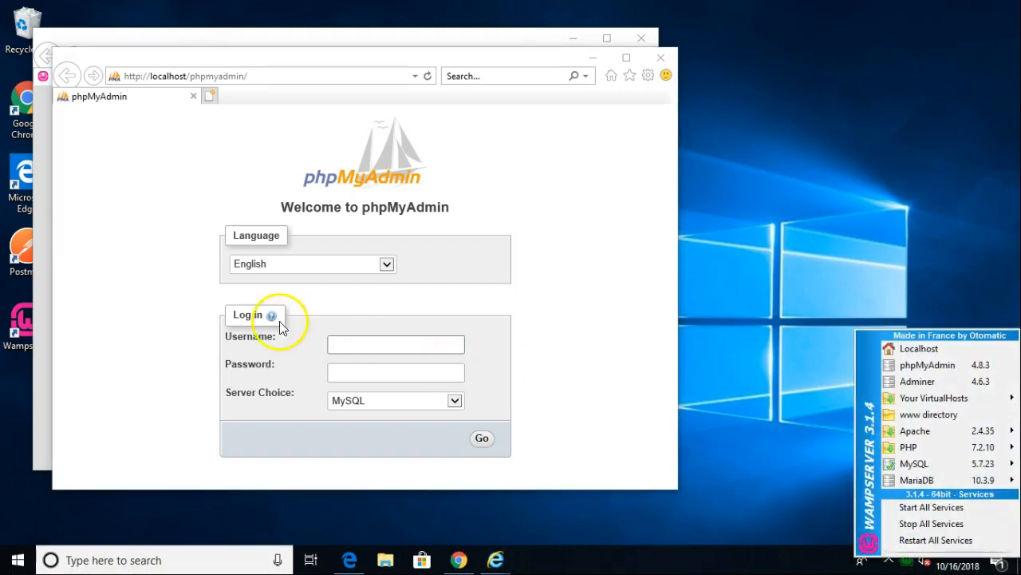
{"action": "left_click", "coordinate": [395, 344]}
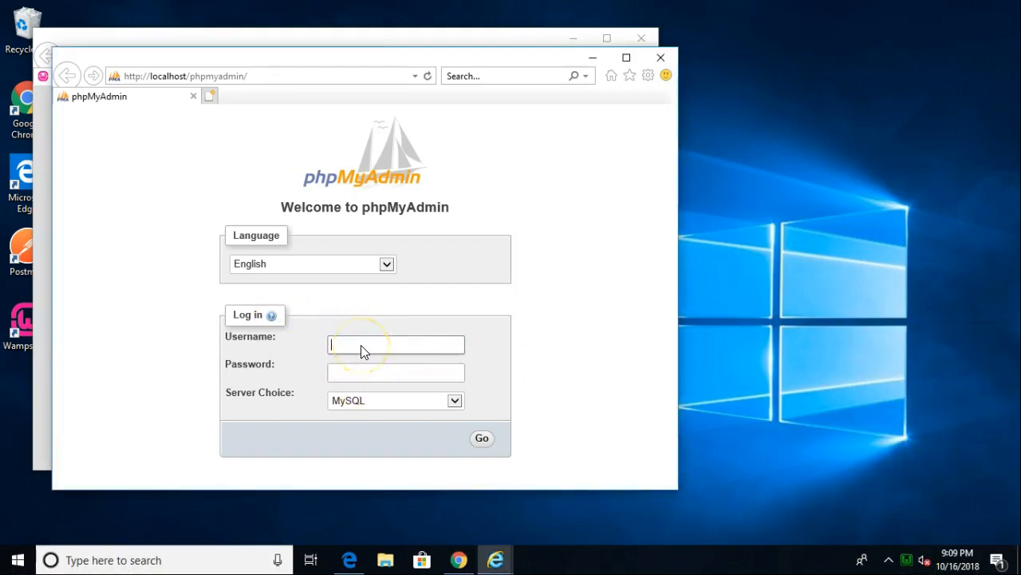
{"action": "type", "text": "root"}
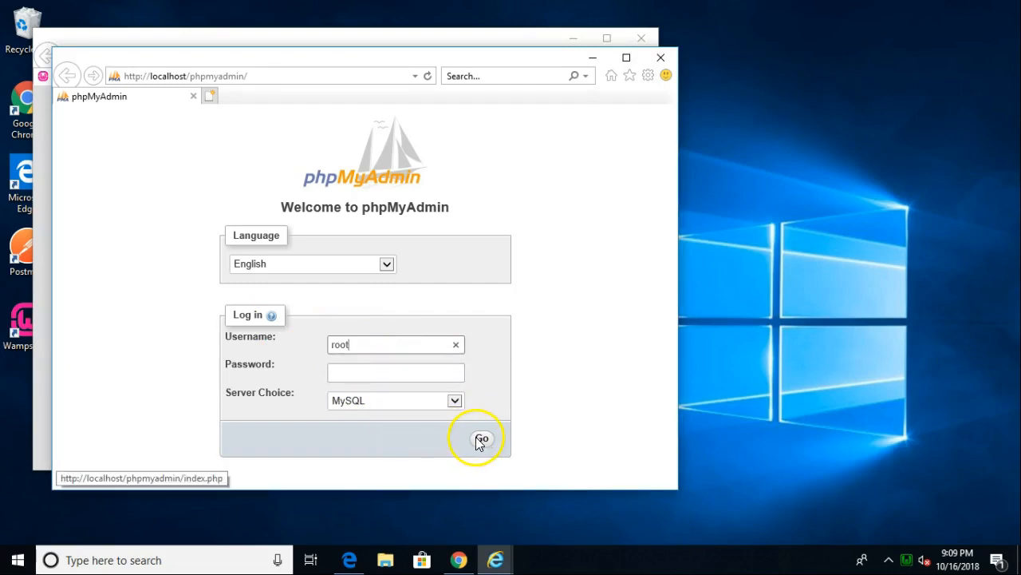
{"action": "left_click", "coordinate": [482, 439]}
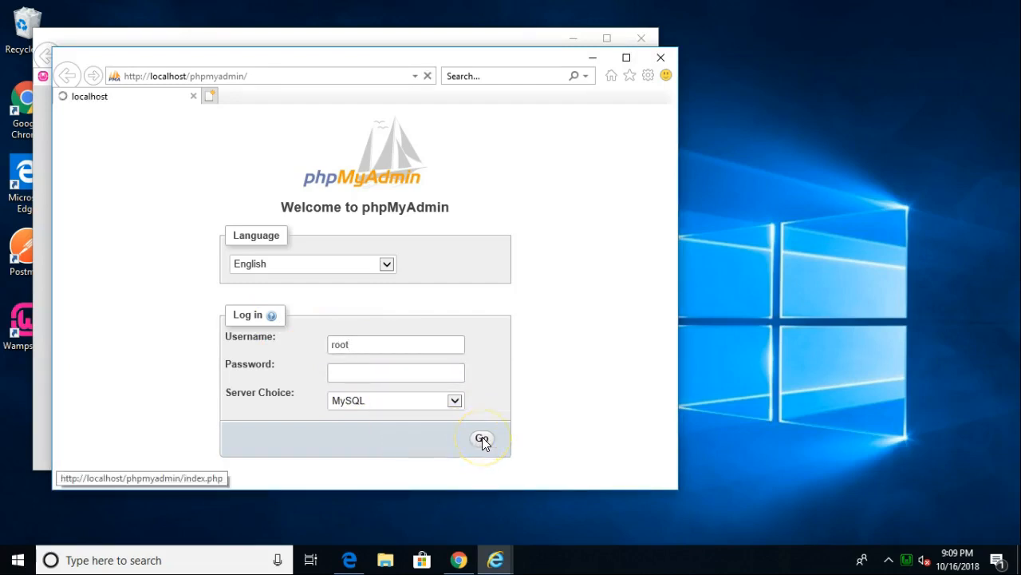
{"action": "left_click", "coordinate": [482, 439]}
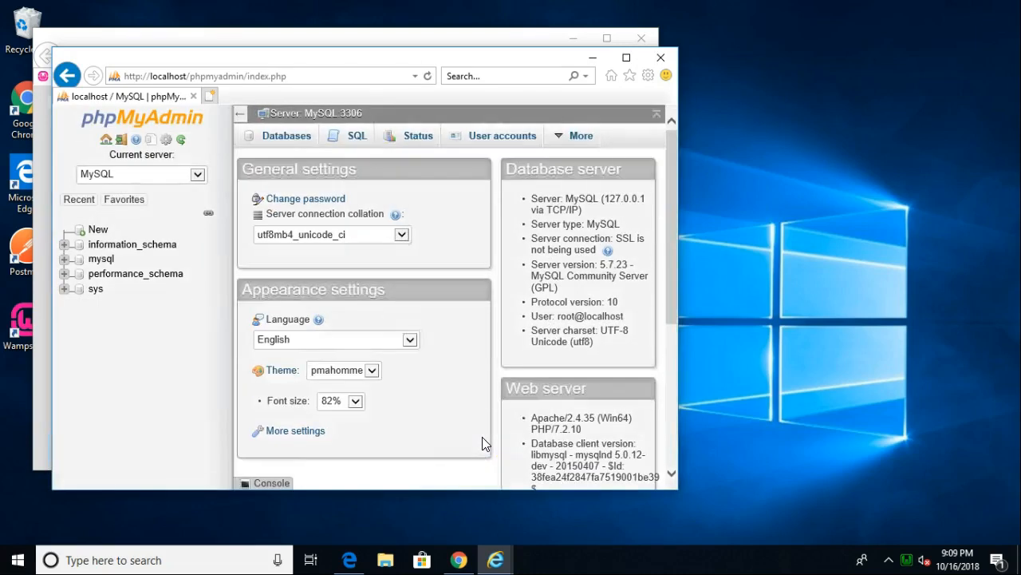